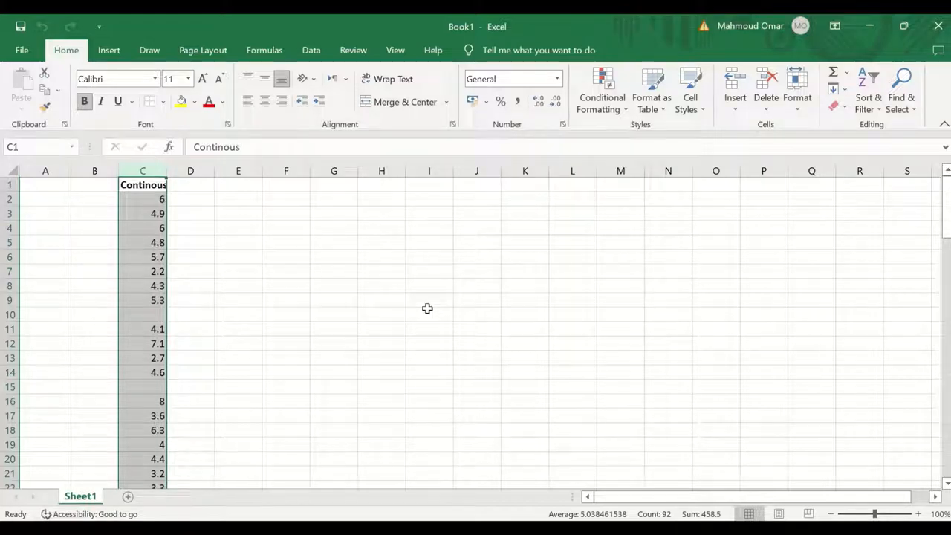
mouse_move(272, 275)
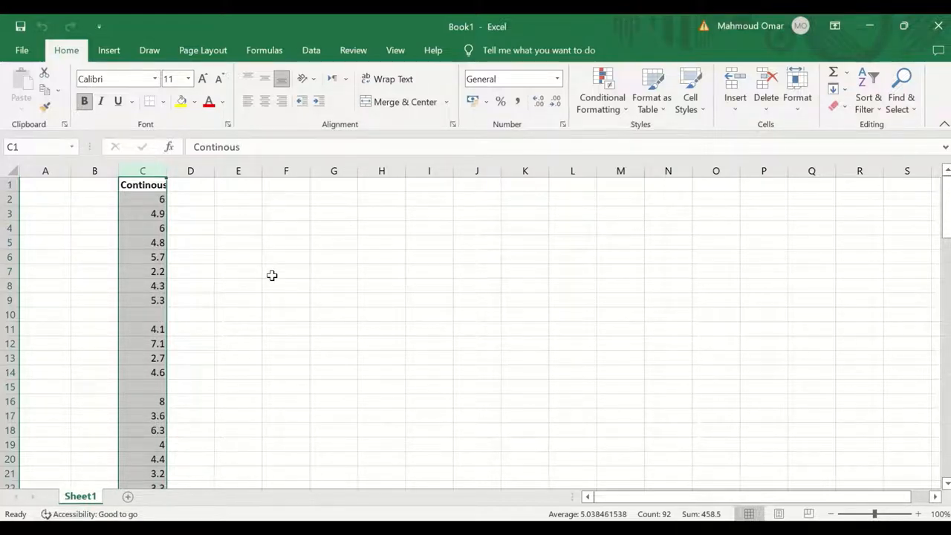
Rename the column C header from Continous to ContinousV after scanning its values
scroll(down, 3)
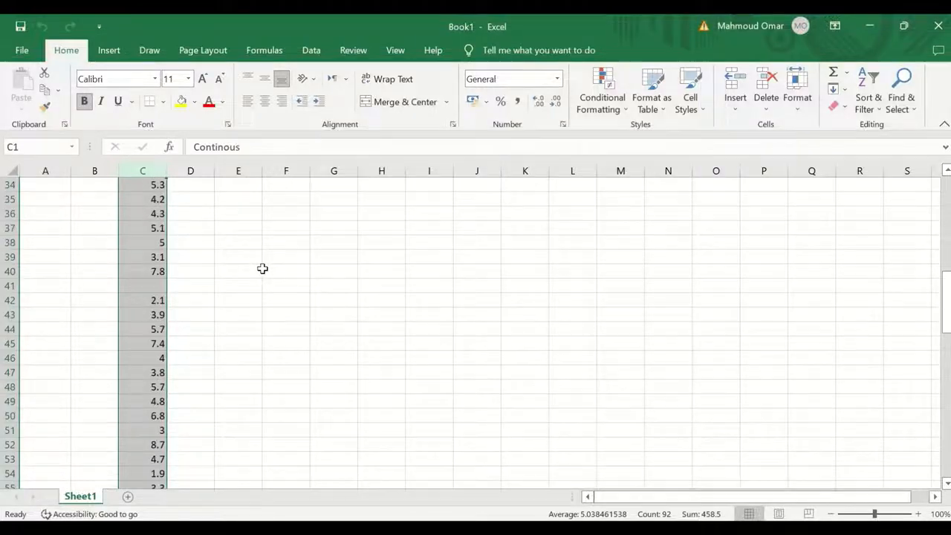
scroll(down, 3)
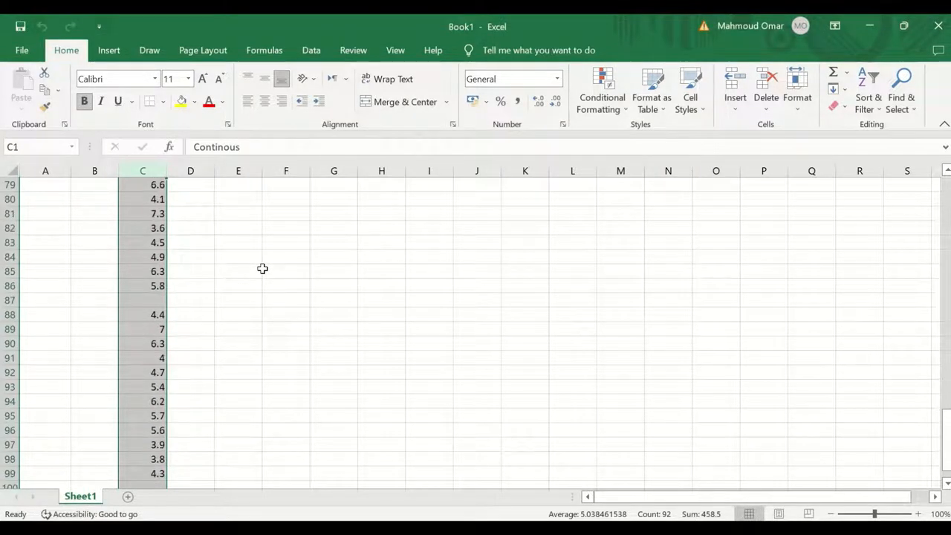
scroll(up, 3)
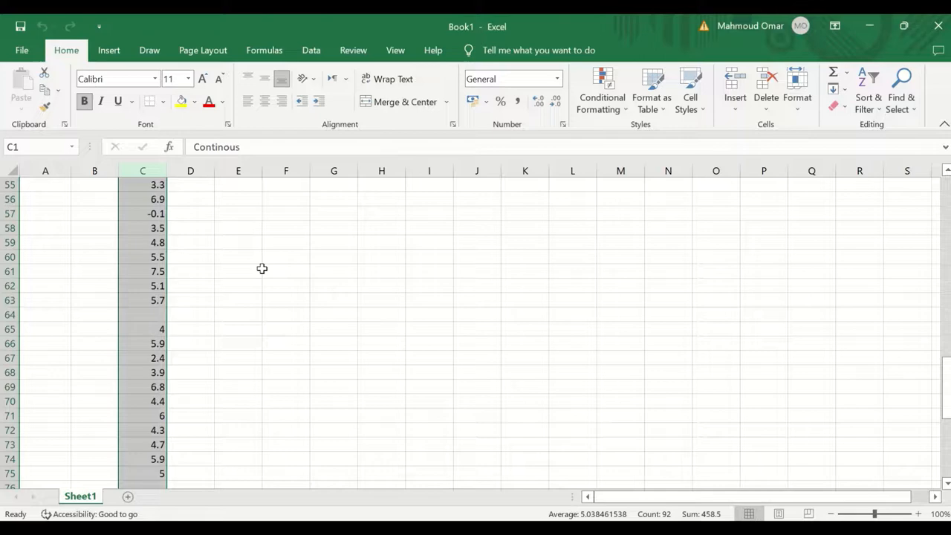
scroll(up, 3)
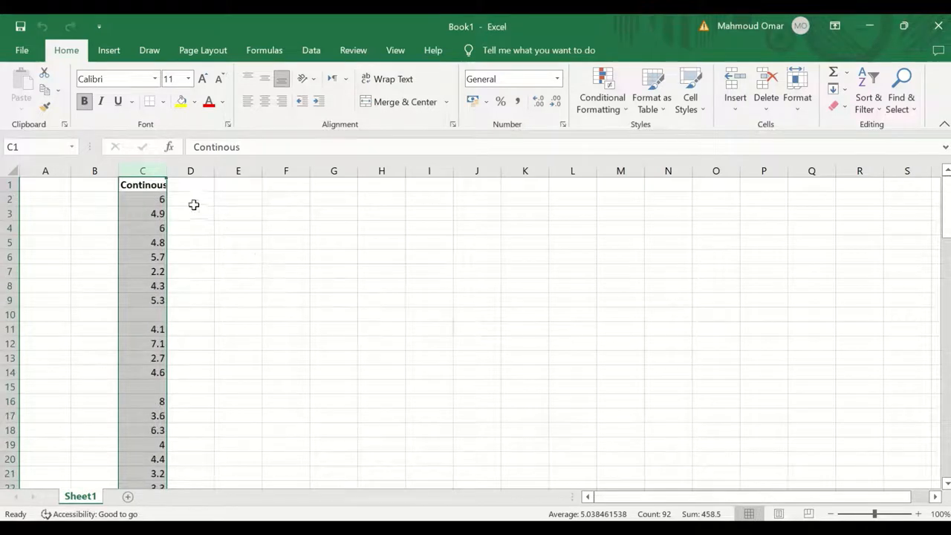
click(143, 184)
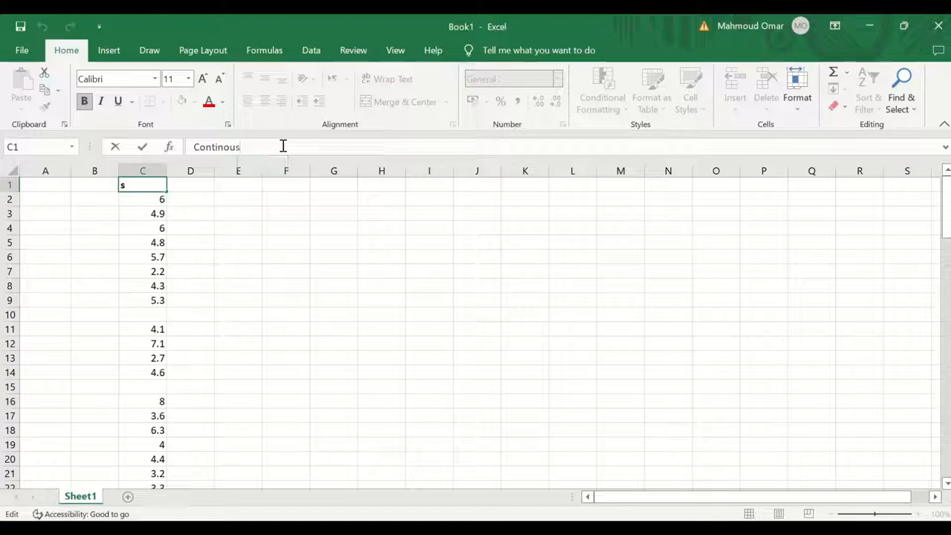
text(V)
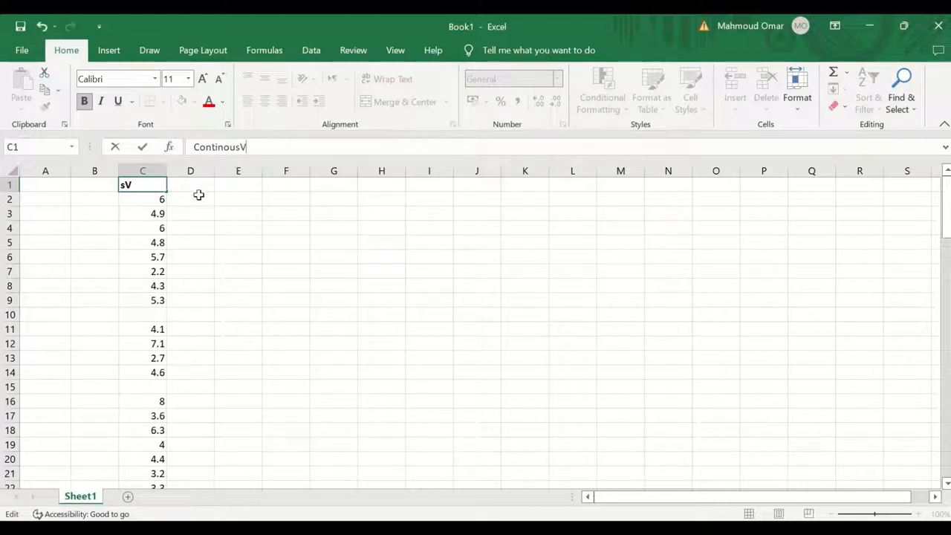
key(Return)
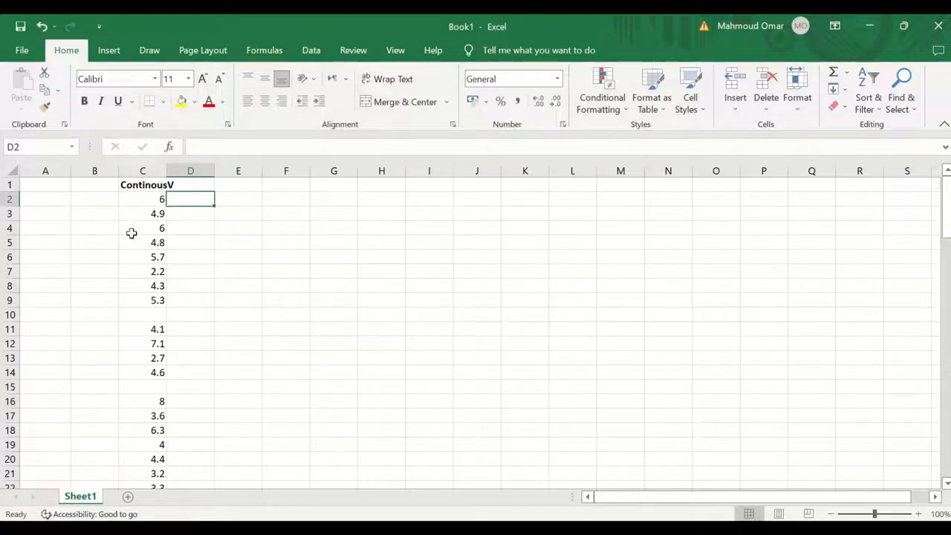
mouse_move(154, 349)
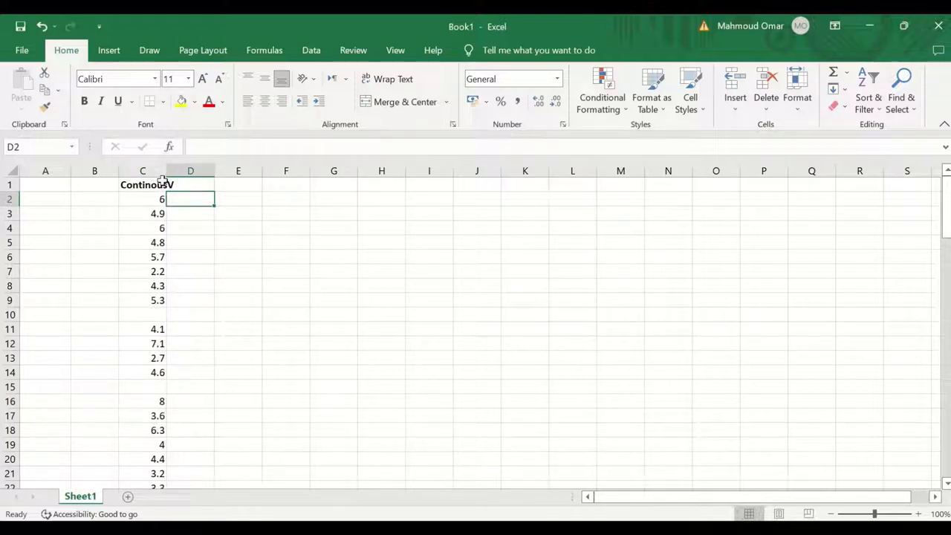
mouse_move(143, 321)
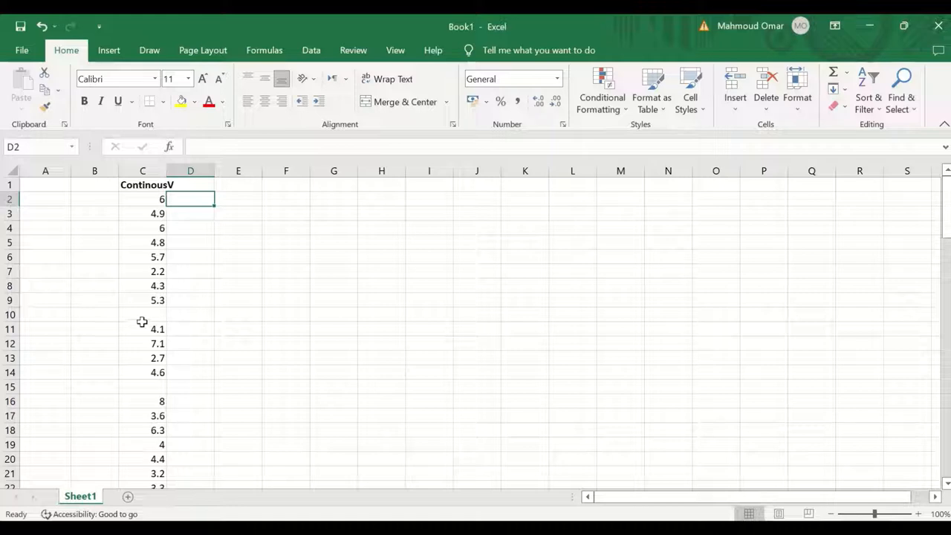
mouse_move(172, 185)
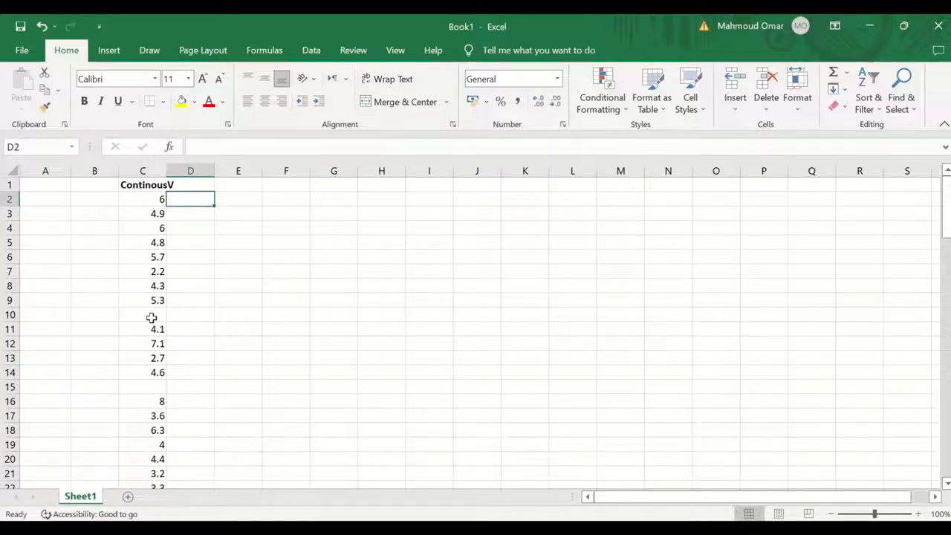
mouse_move(275, 353)
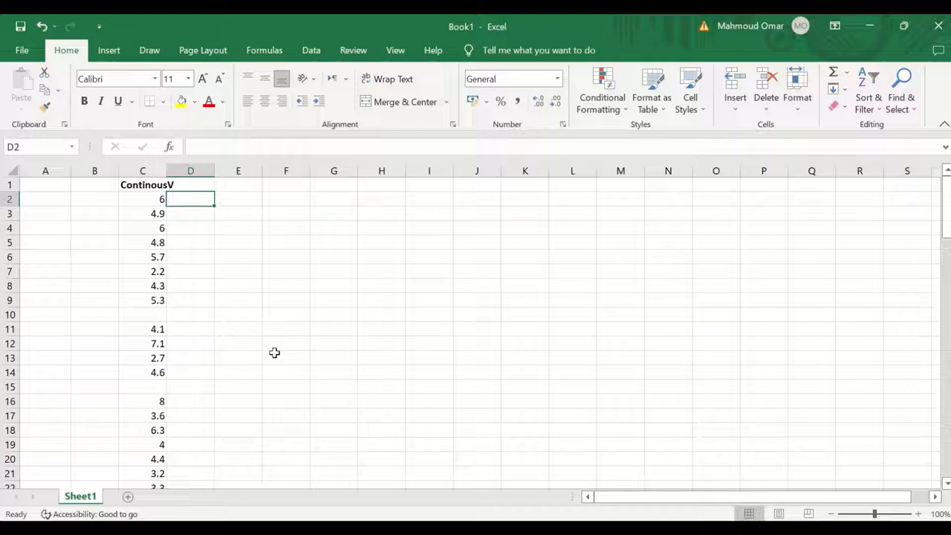
mouse_move(234, 290)
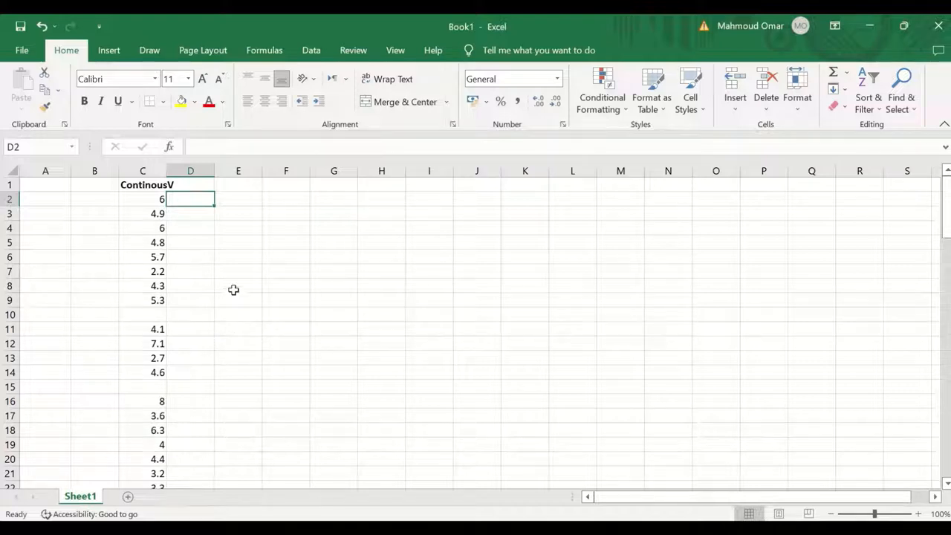
mouse_move(152, 312)
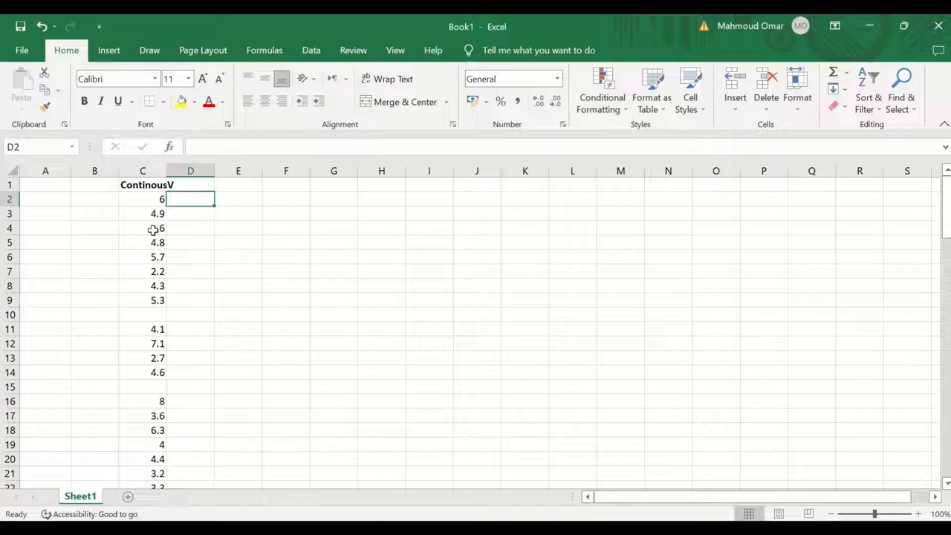
click(143, 170)
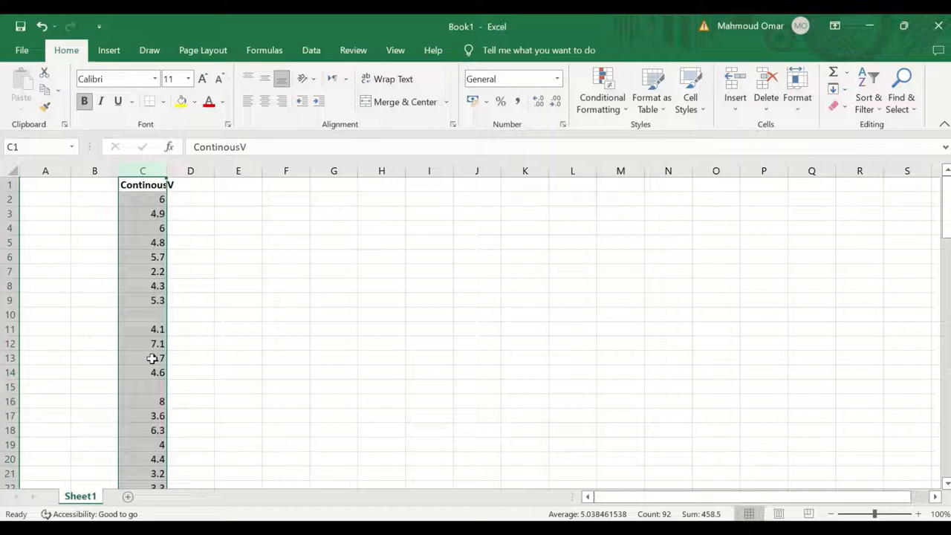
mouse_move(152, 327)
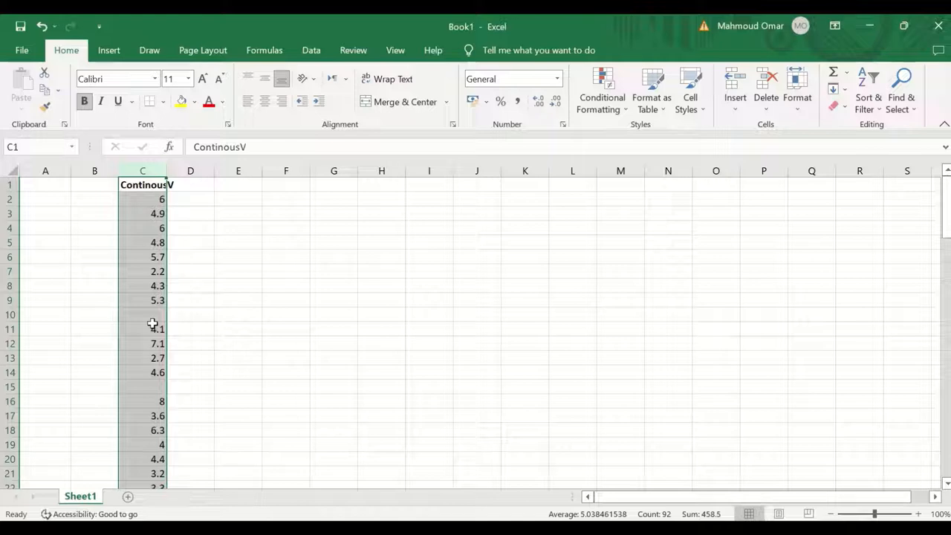
mouse_move(309, 255)
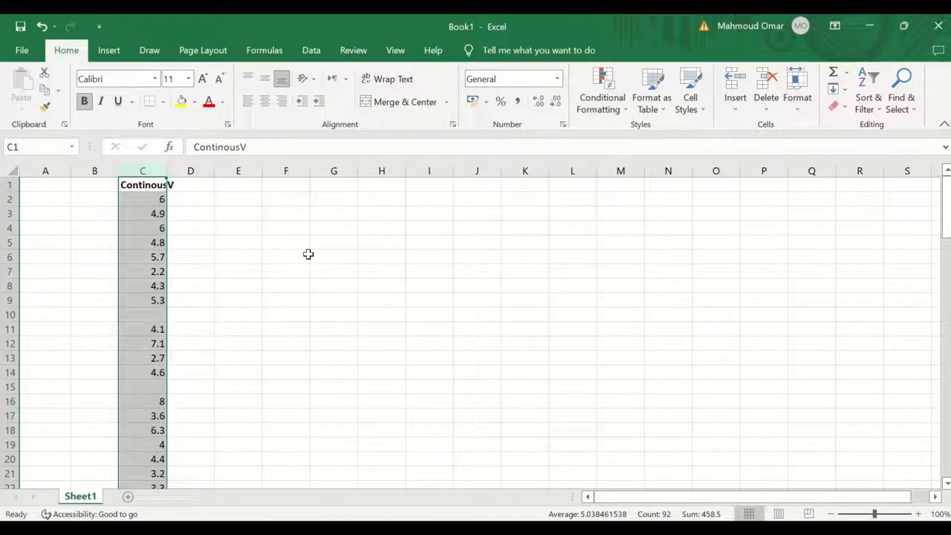
mouse_move(633, 280)
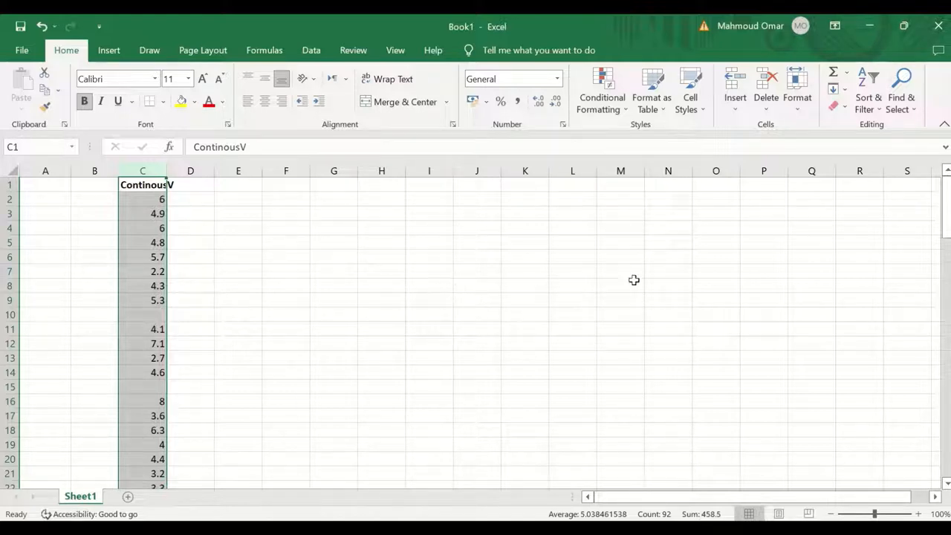
Launch Descriptive Statistics from the Data Analysis tool list
click(311, 51)
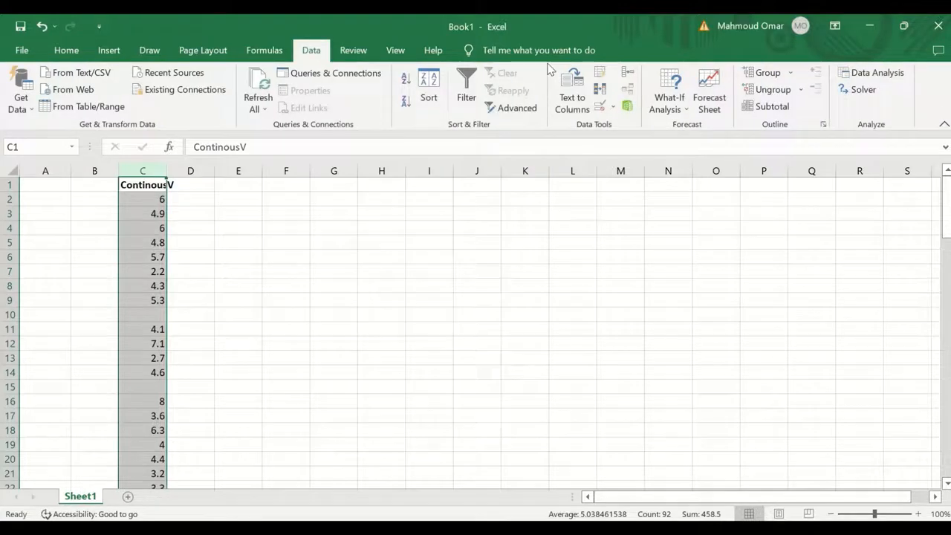
click(877, 72)
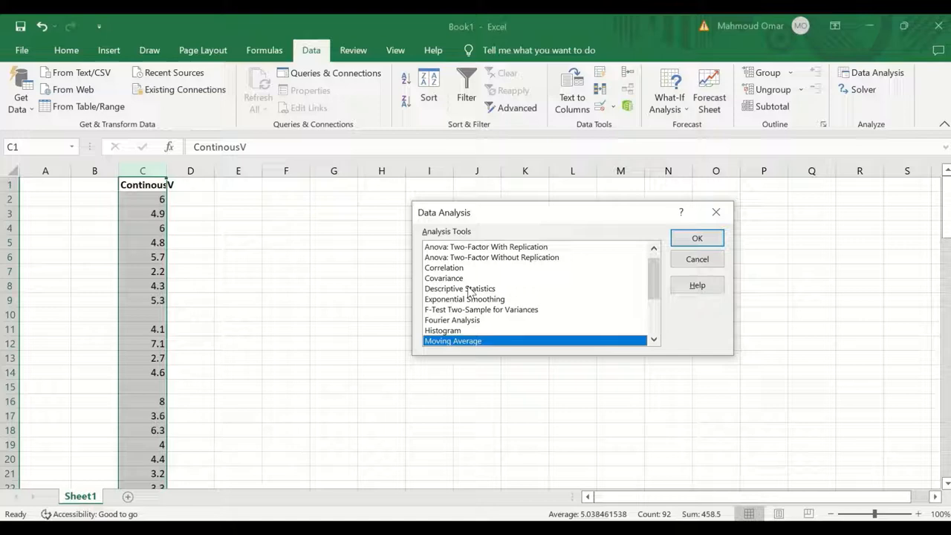
click(459, 288)
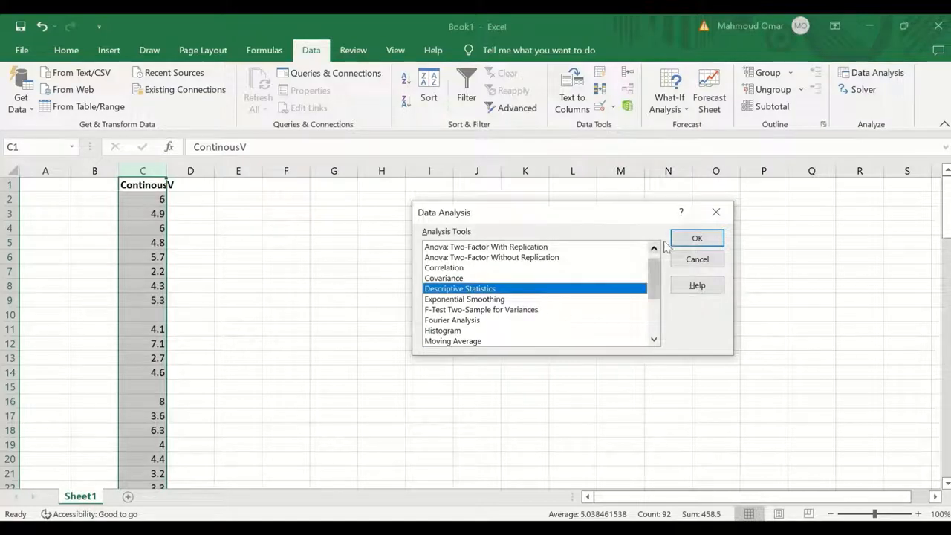
click(696, 237)
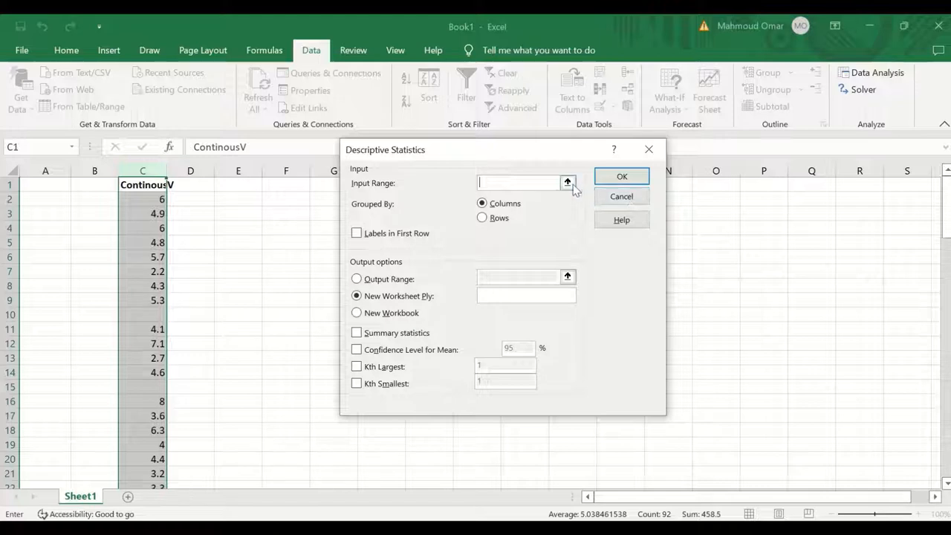
Set the ContinousV column as input range with labels in the first row
click(568, 183)
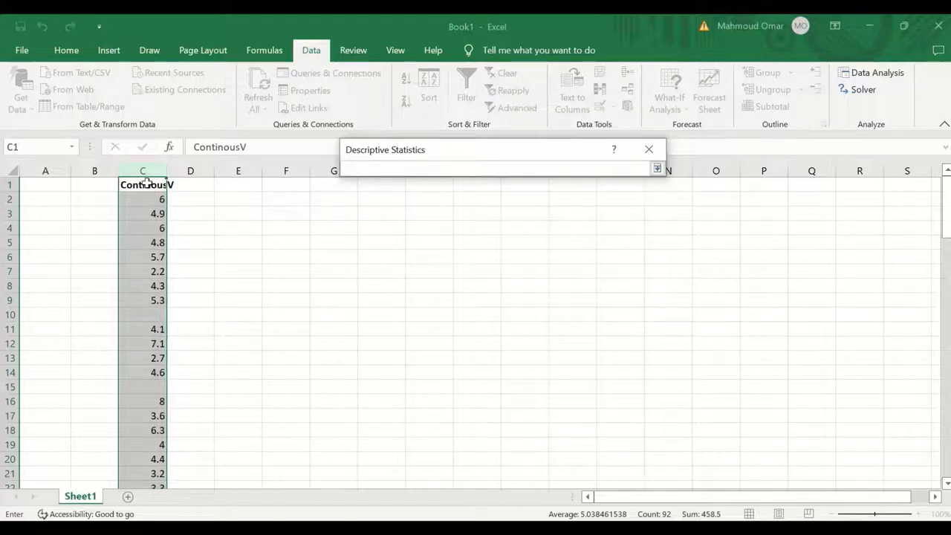
drag(143, 184, 143, 457)
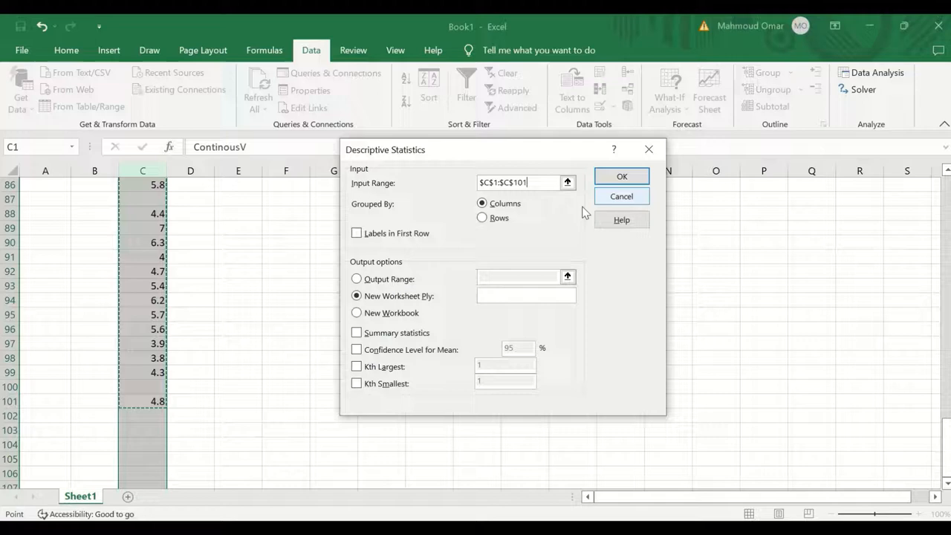
click(357, 232)
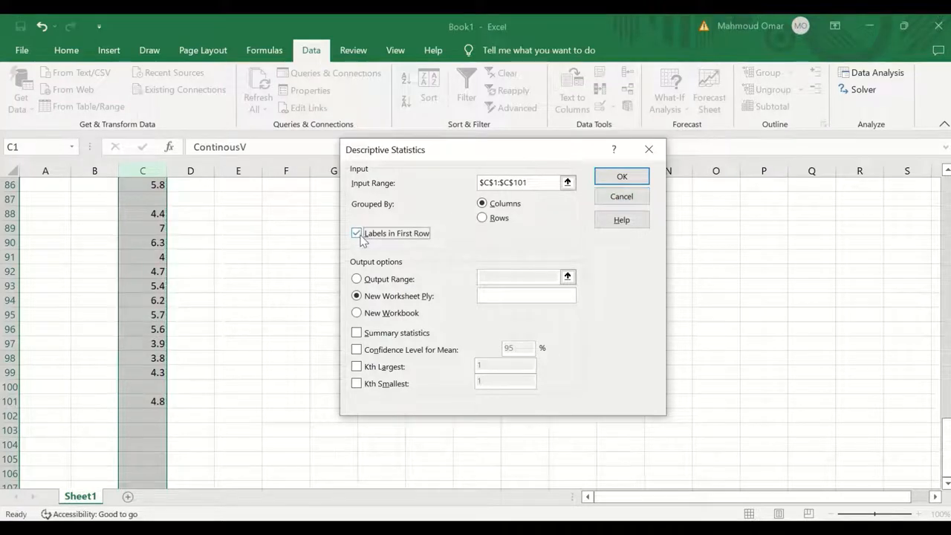
mouse_move(506, 217)
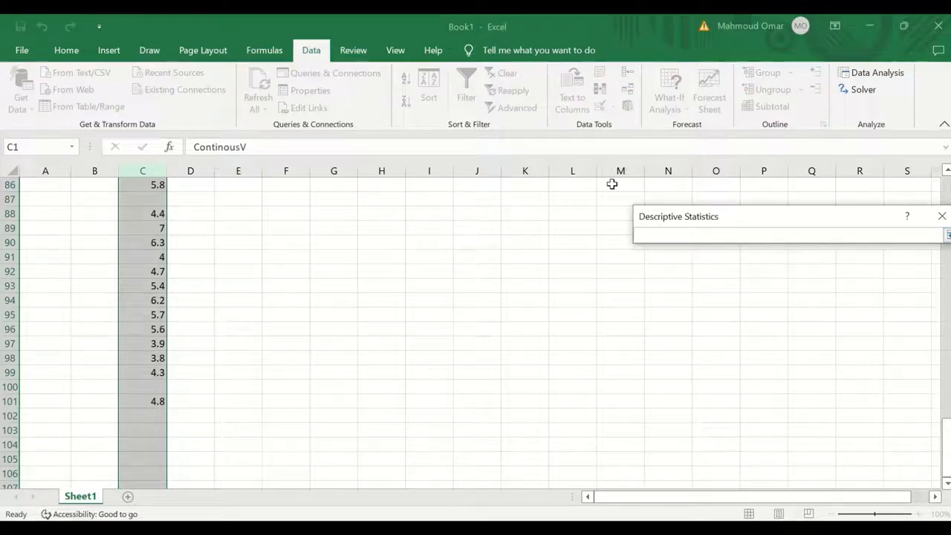
Output summary statistics to cell M86 and run the analysis
click(621, 184)
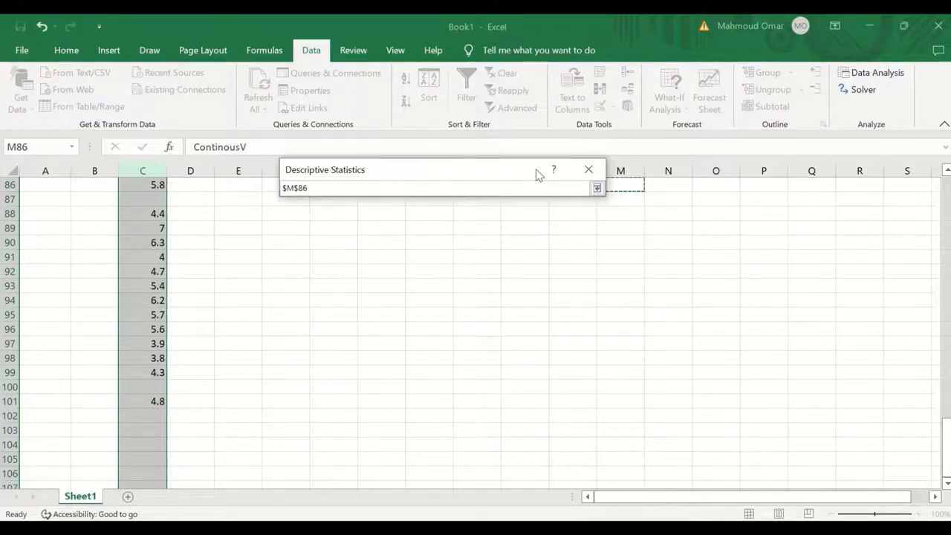
click(597, 187)
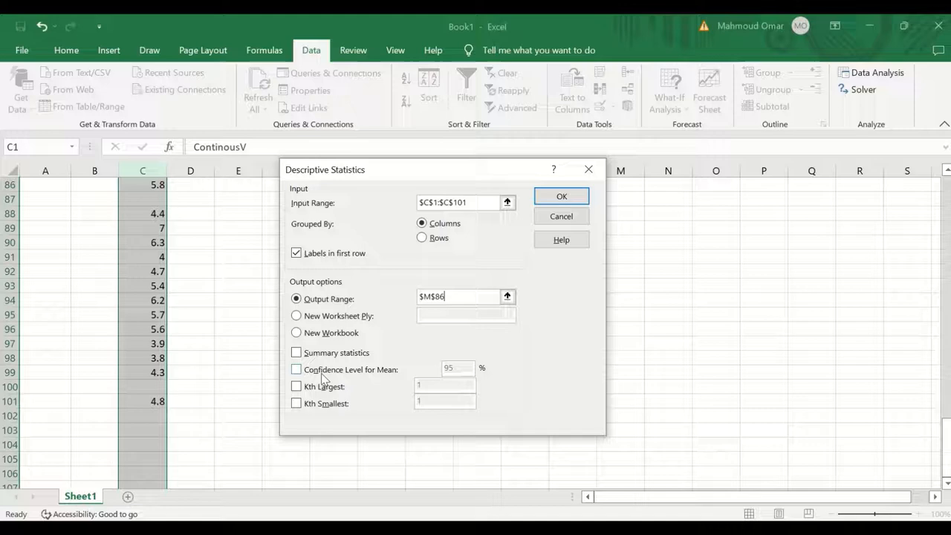
click(297, 352)
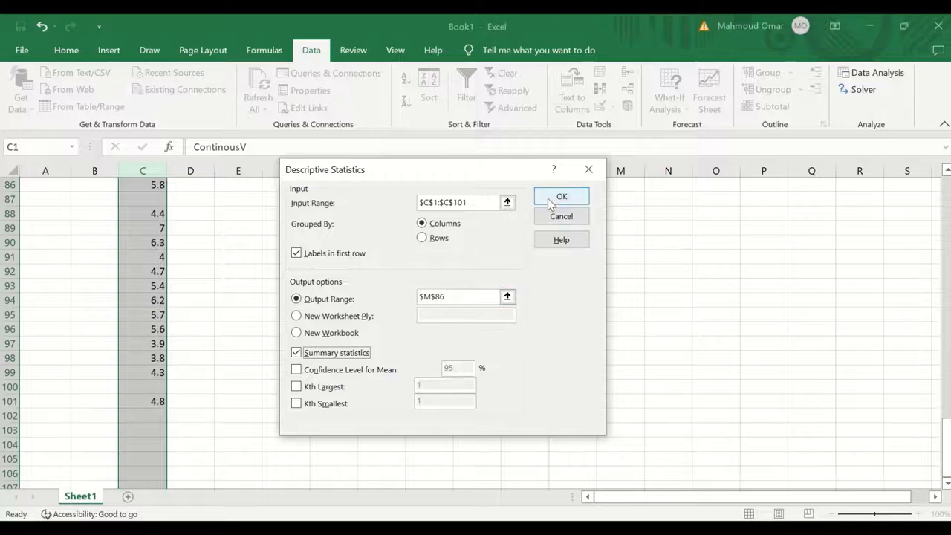
click(562, 197)
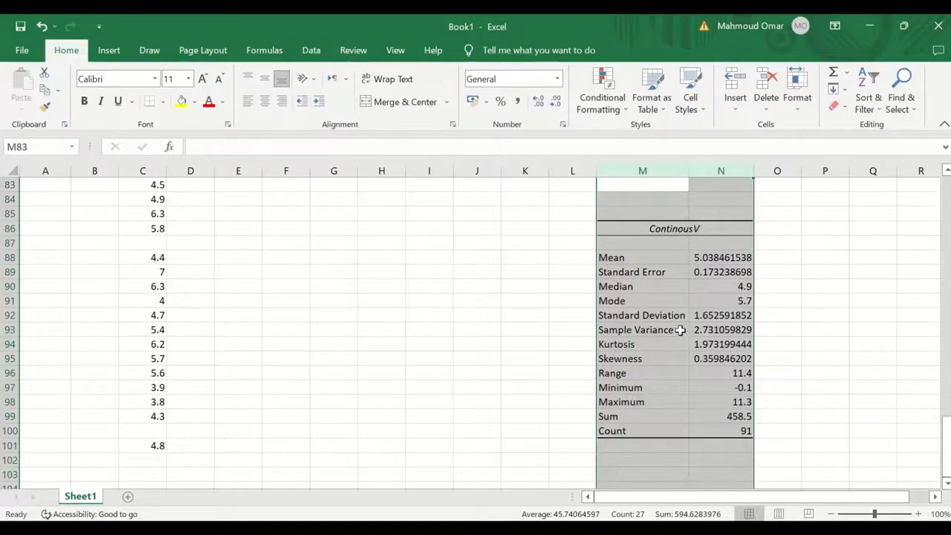
mouse_move(682, 275)
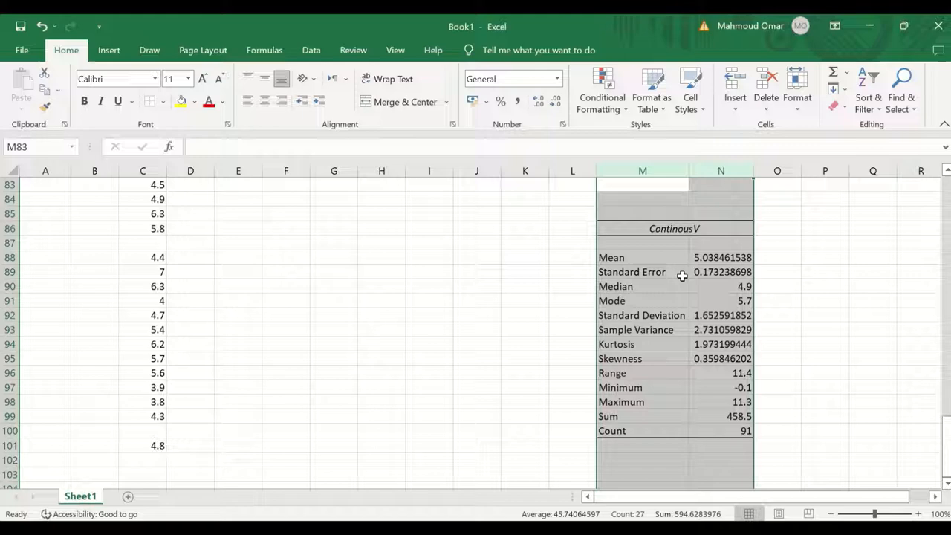
mouse_move(865, 255)
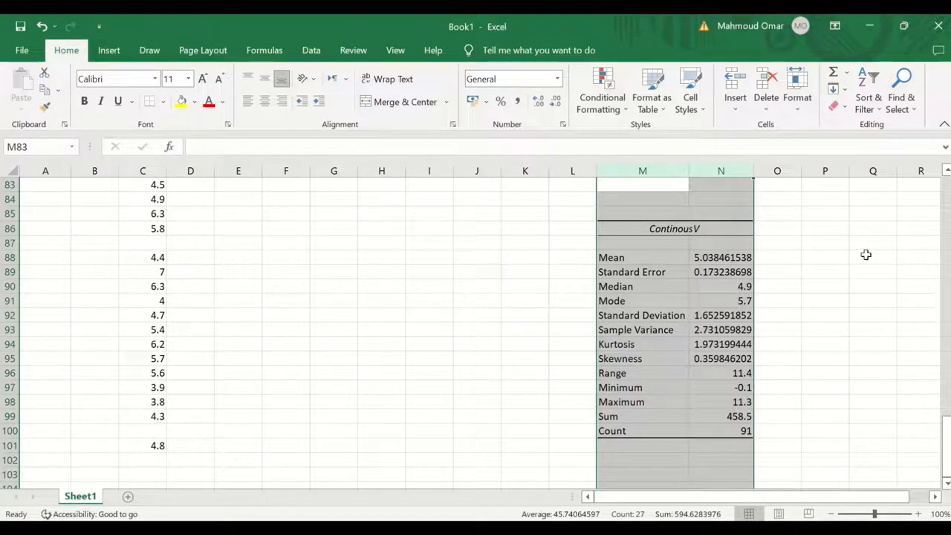
Deselect the newly generated summary statistics table
click(874, 257)
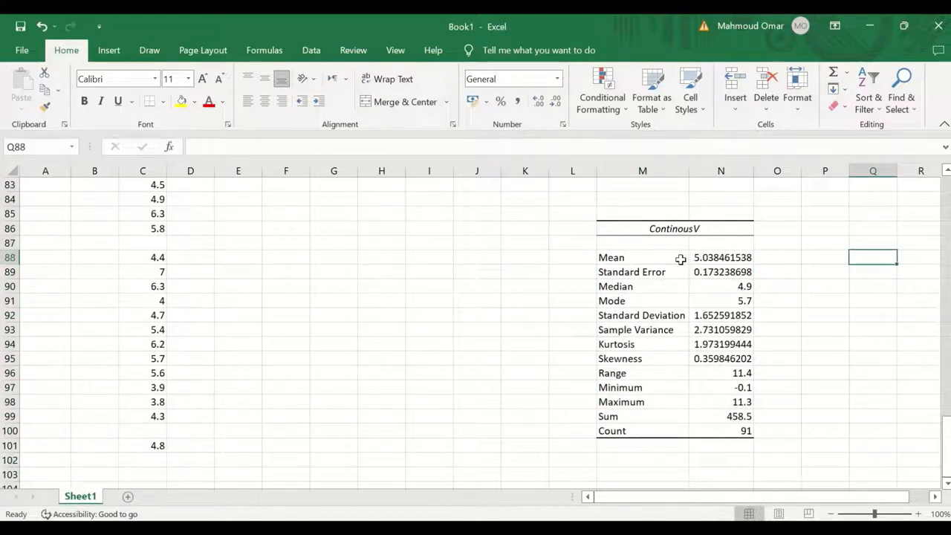
mouse_move(737, 264)
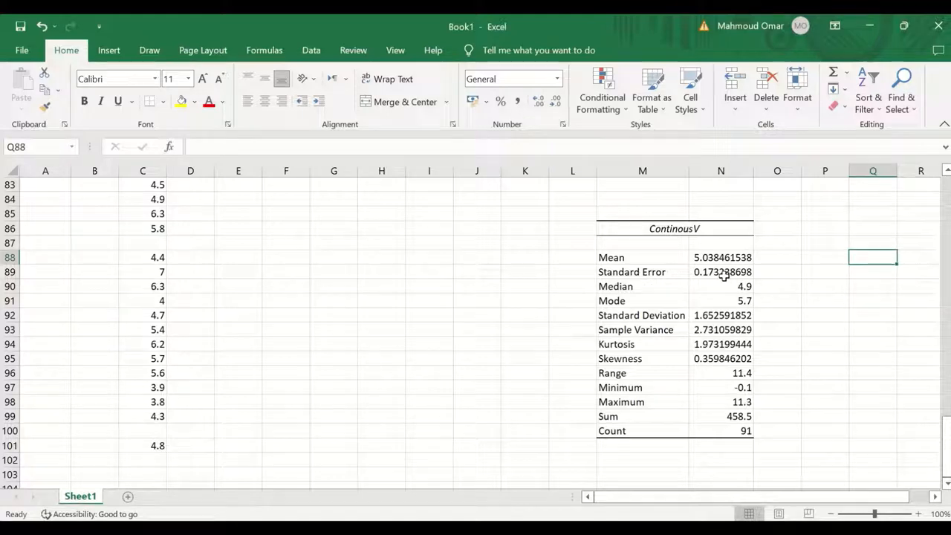
mouse_move(761, 291)
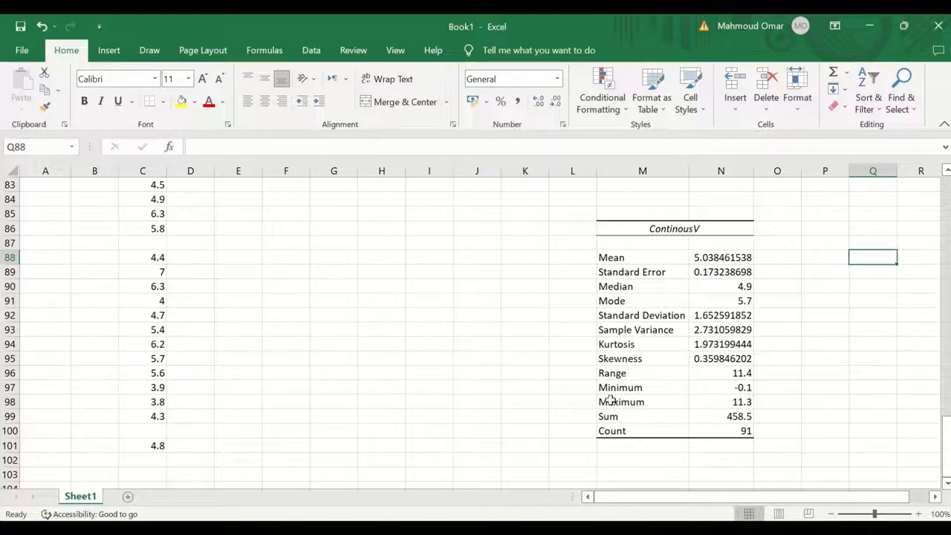
mouse_move(767, 438)
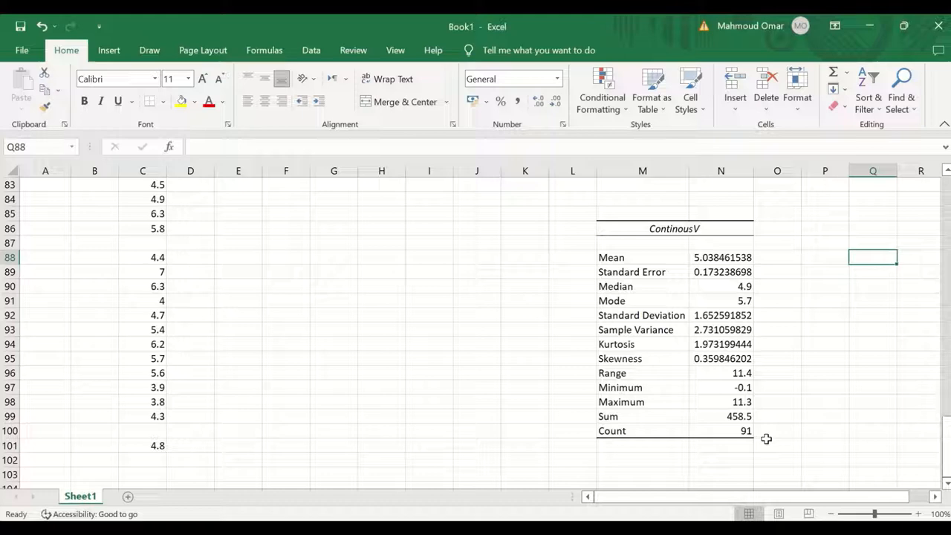
mouse_move(687, 434)
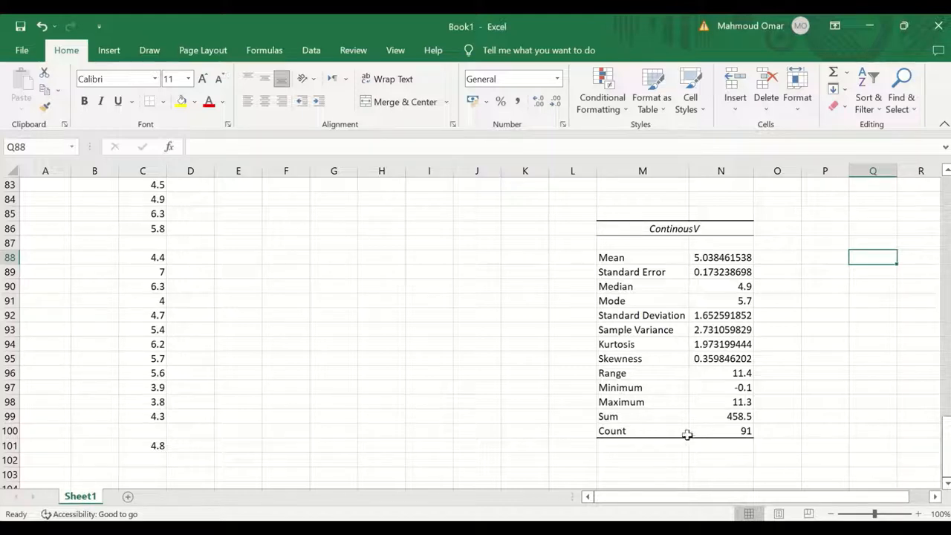
mouse_move(740, 450)
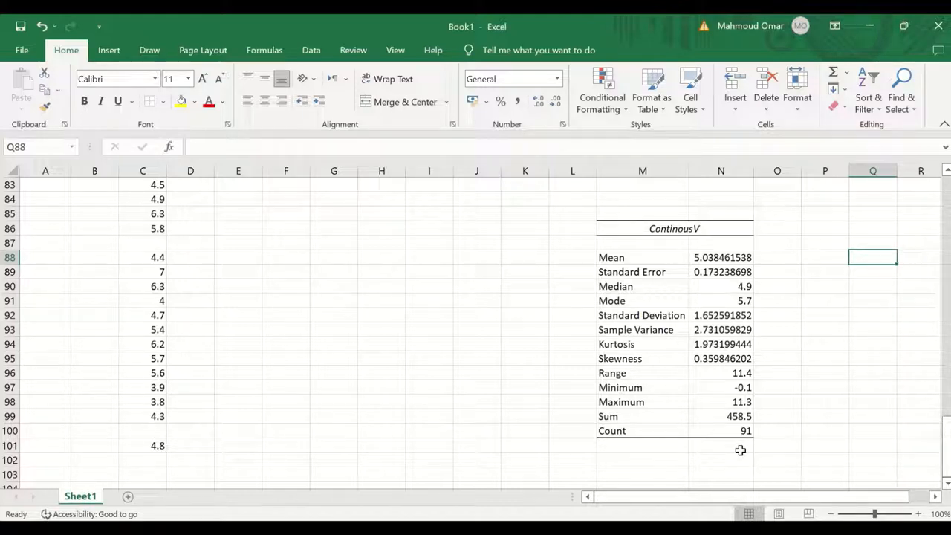
mouse_move(653, 431)
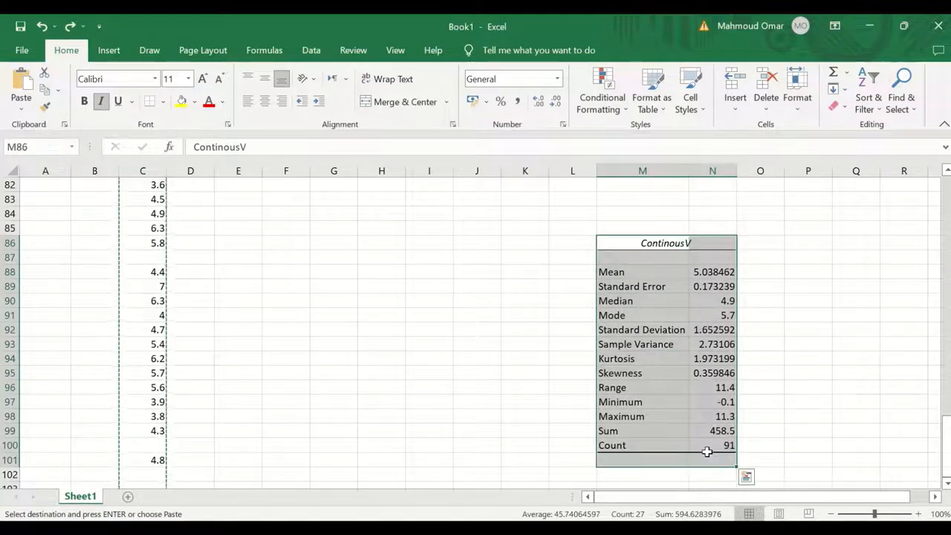
Scroll back to the top of the sheet for pasting the table at M1
scroll(up, 3)
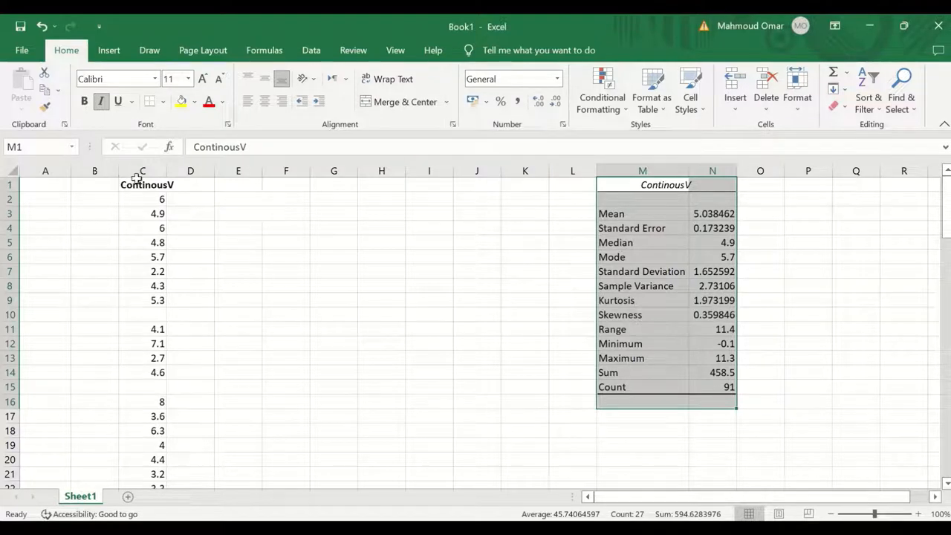
Copy the ContinousV column into columns E, G and I
click(143, 171)
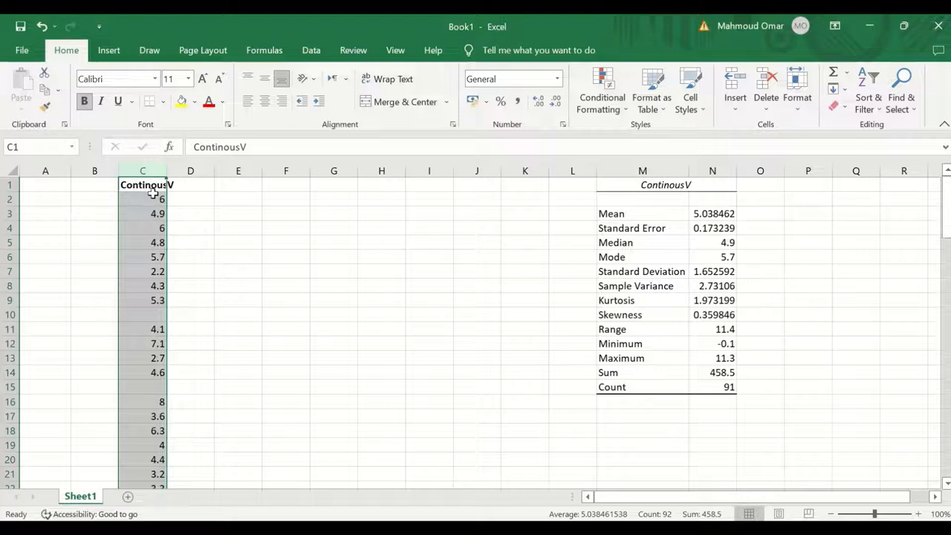
key(ctrl+c)
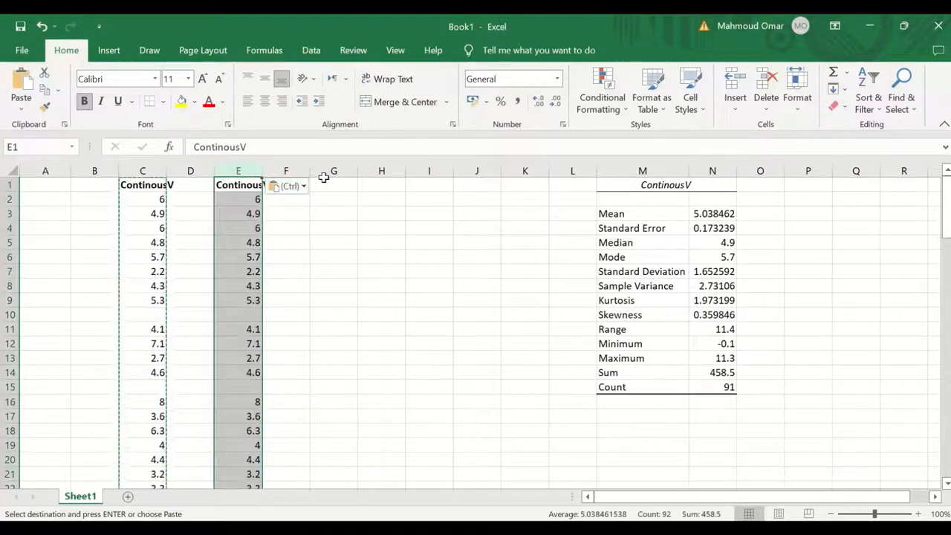
click(333, 185)
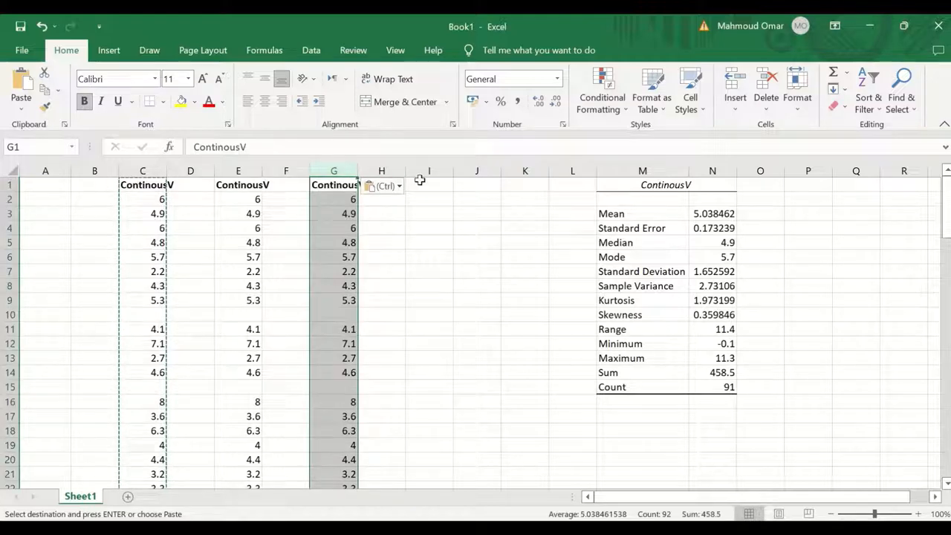
click(428, 185)
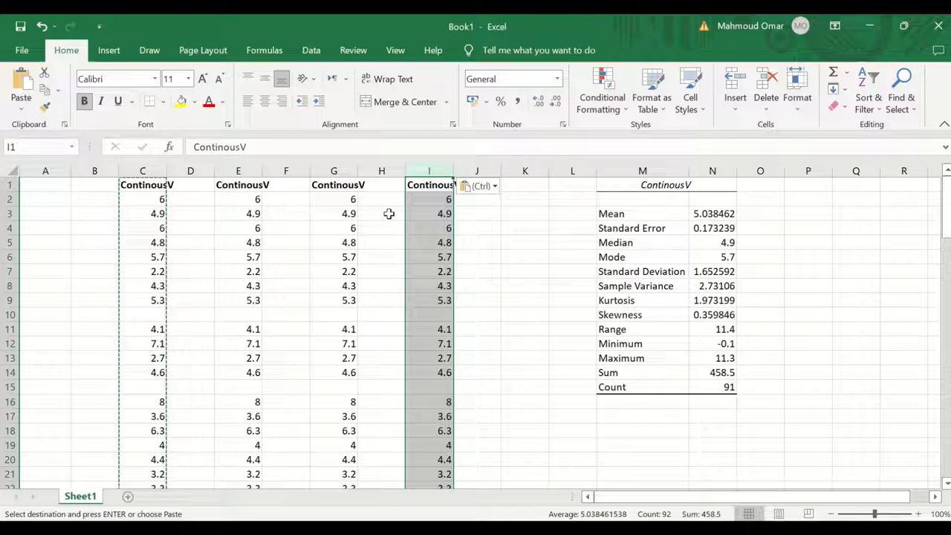
mouse_move(620, 296)
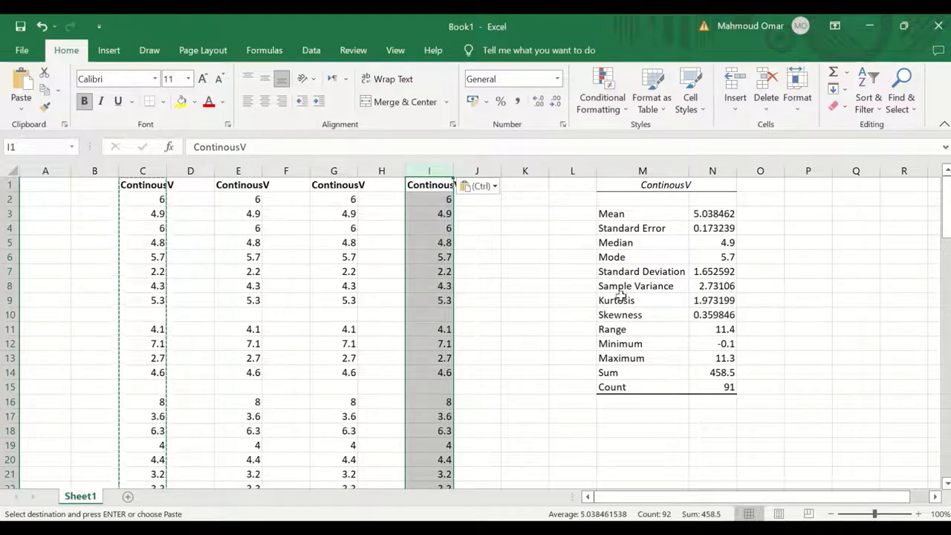
Select the first copy, column E, ready for Find and Replace
click(237, 315)
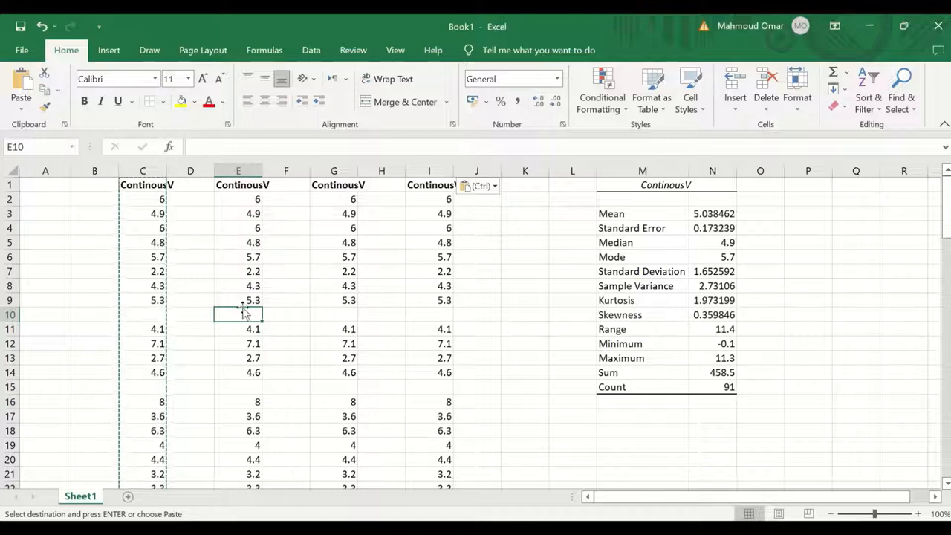
mouse_move(239, 440)
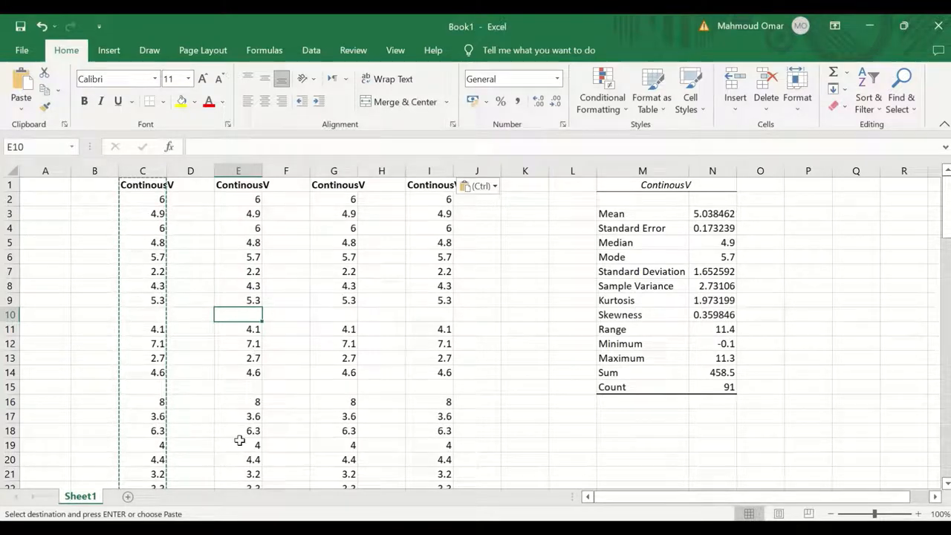
mouse_move(224, 196)
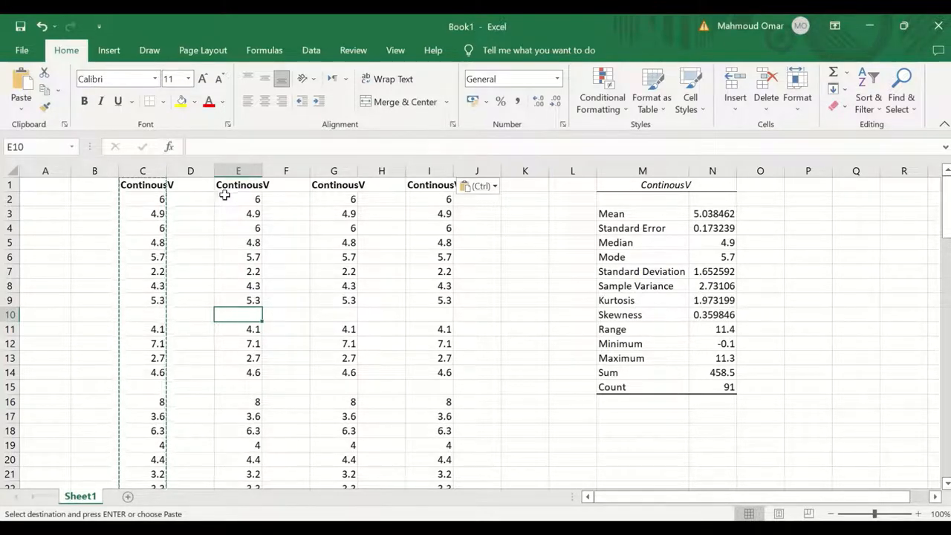
mouse_move(249, 199)
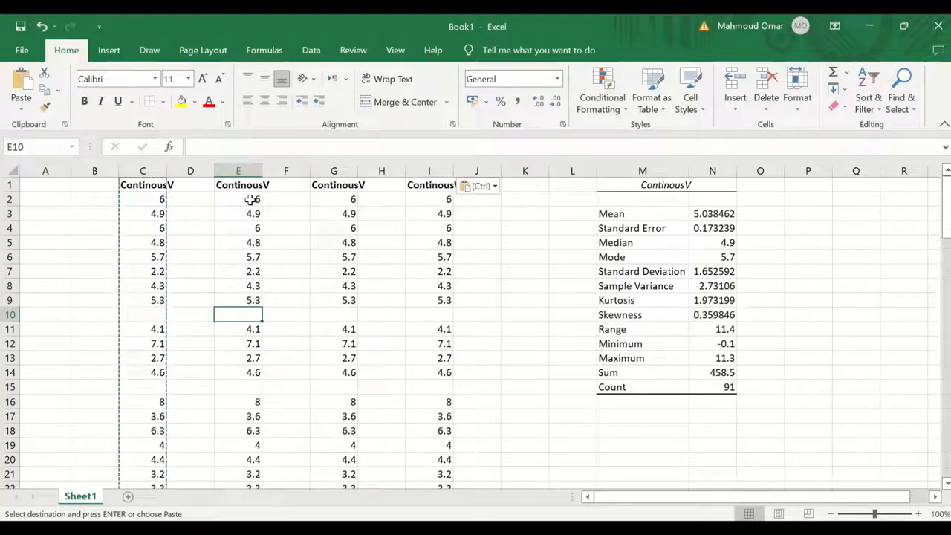
click(238, 171)
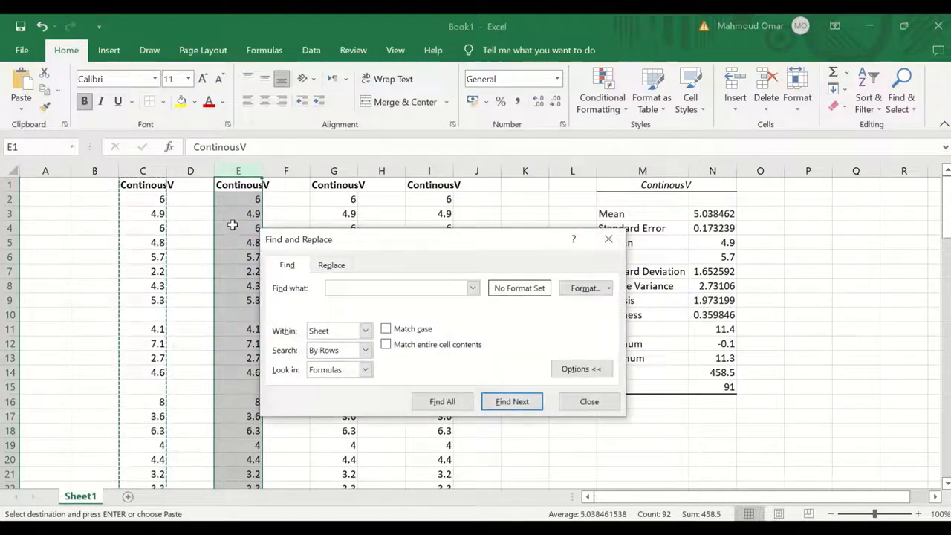
Replace all empty cells in column E with the mean 5.04, matching entire cell contents
click(331, 265)
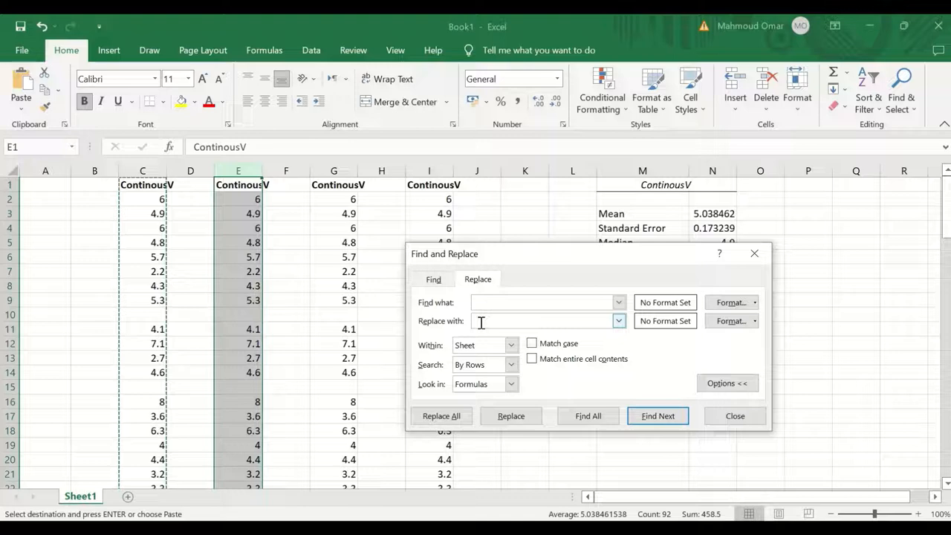
text(5)
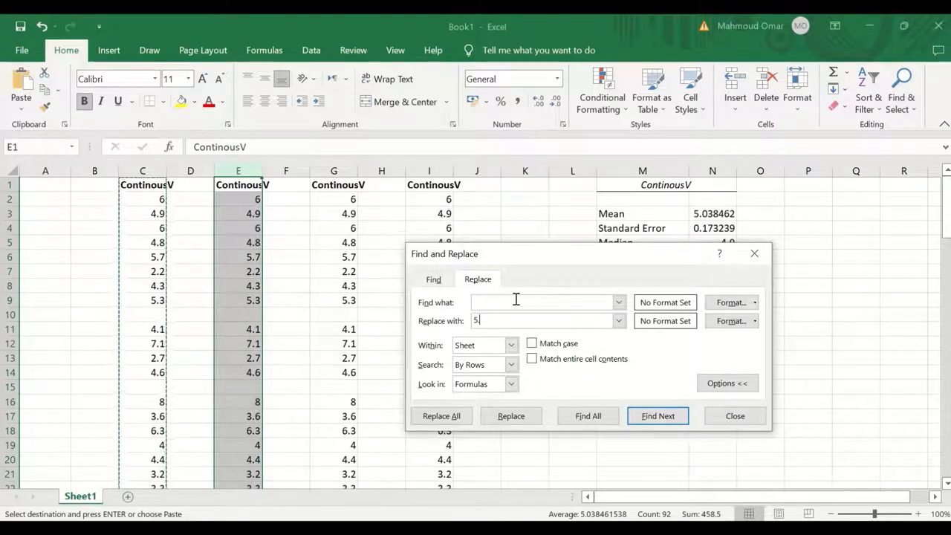
text(04)
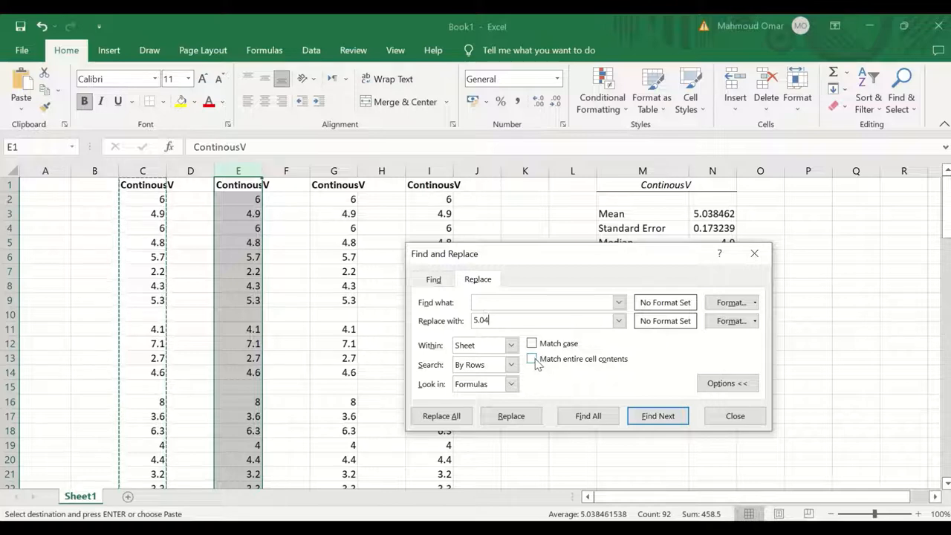
click(532, 358)
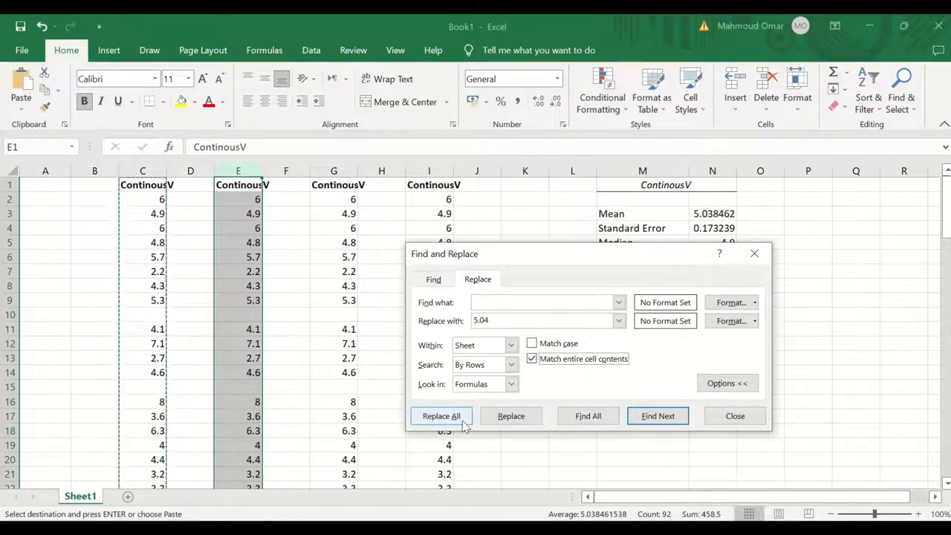
click(440, 416)
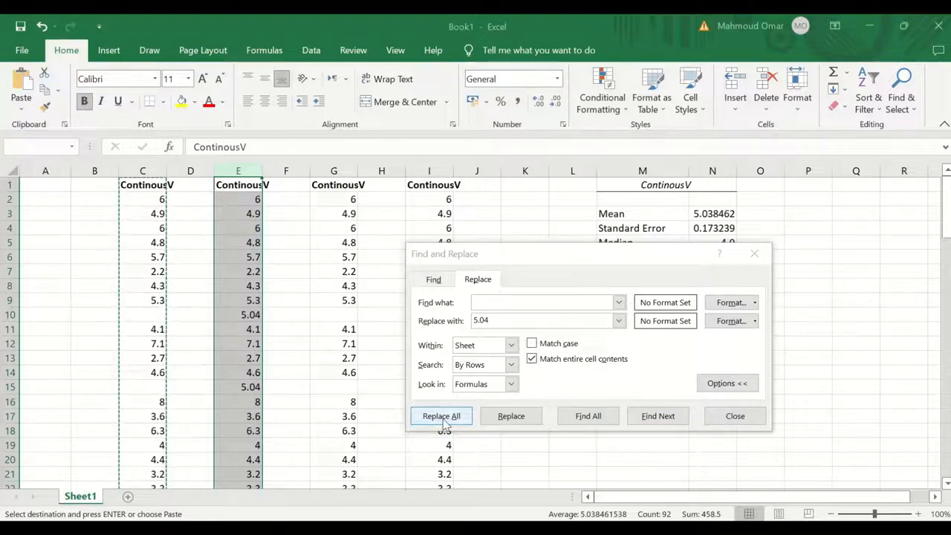
click(441, 416)
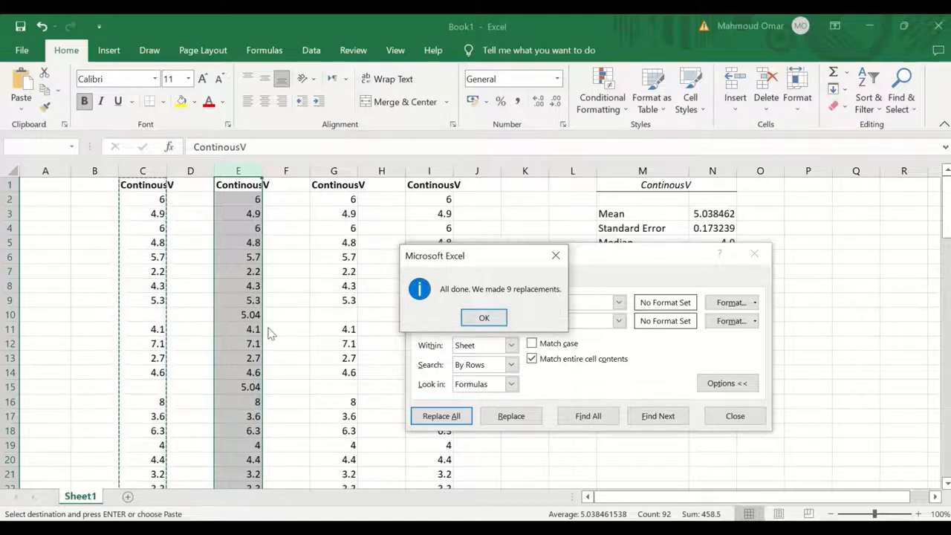
mouse_move(404, 325)
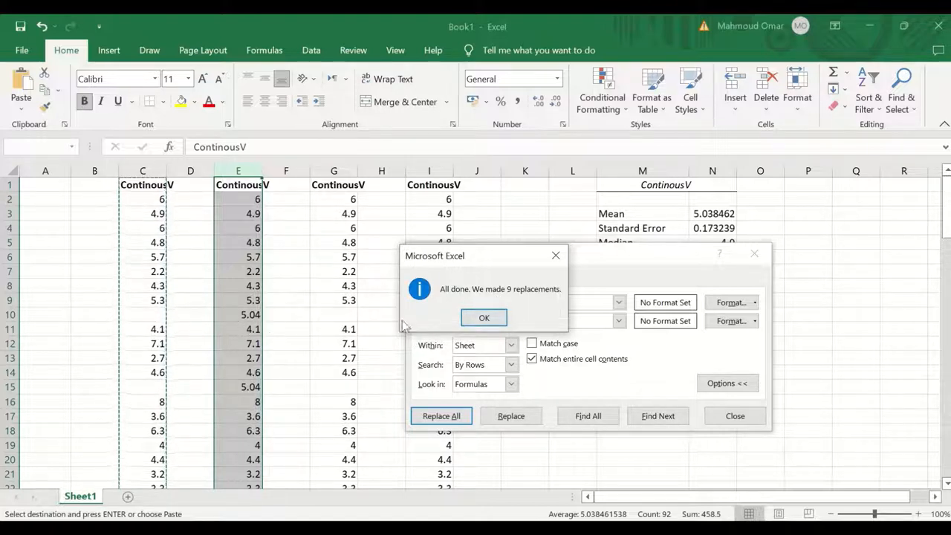
mouse_move(537, 321)
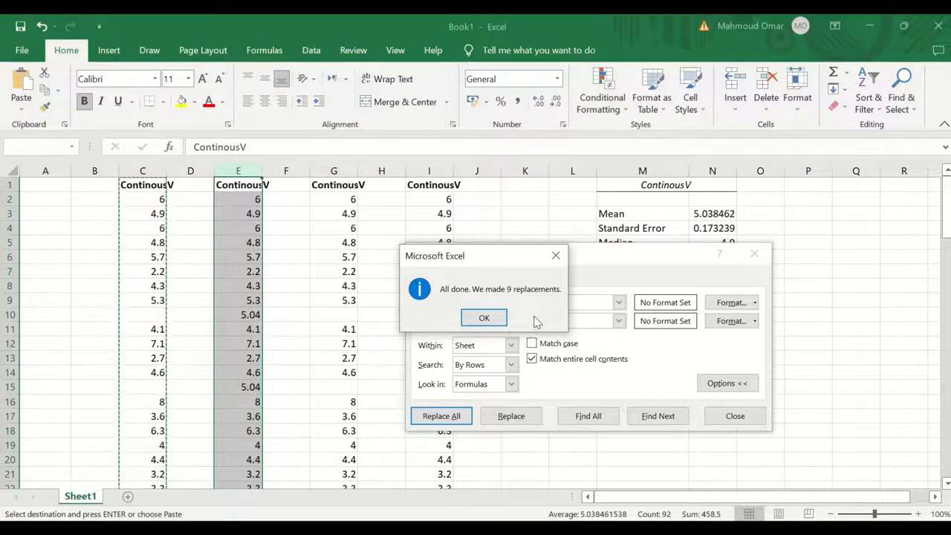
click(485, 318)
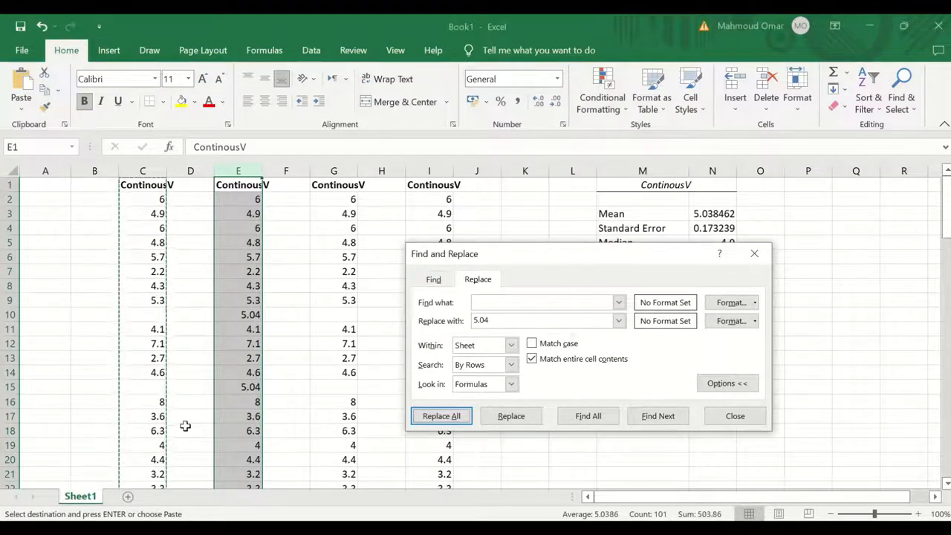
mouse_move(371, 468)
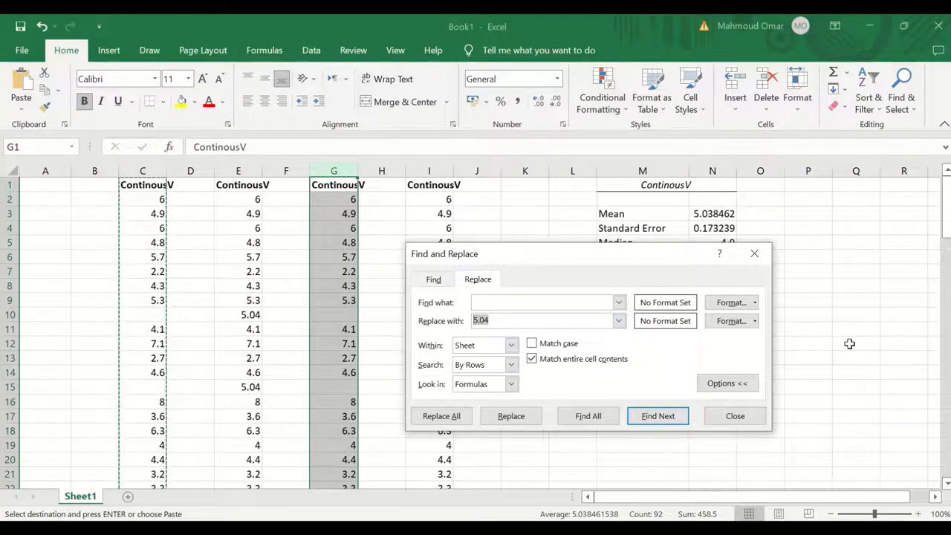
mouse_move(661, 273)
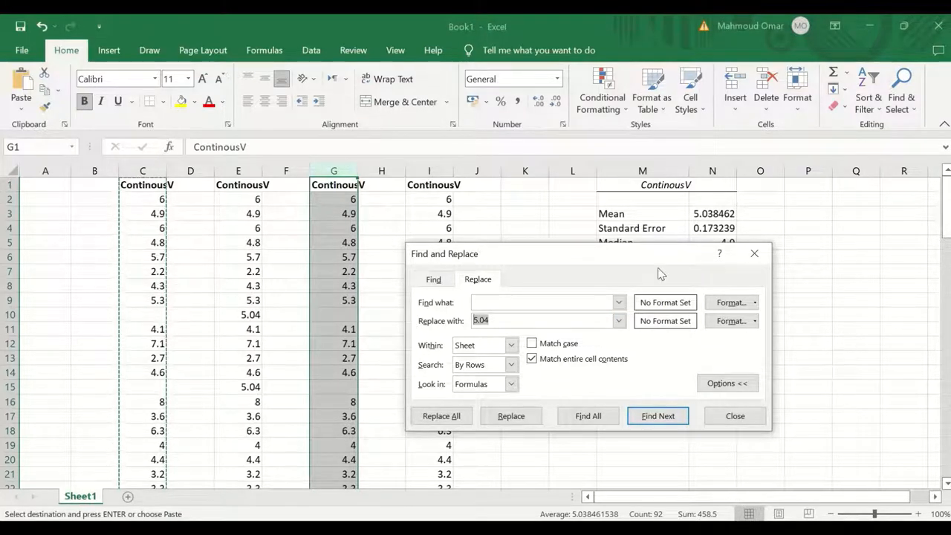
Replace all empty cells in column G with the median 4.9 and check the results
drag(445, 252, 483, 289)
text(4.9)
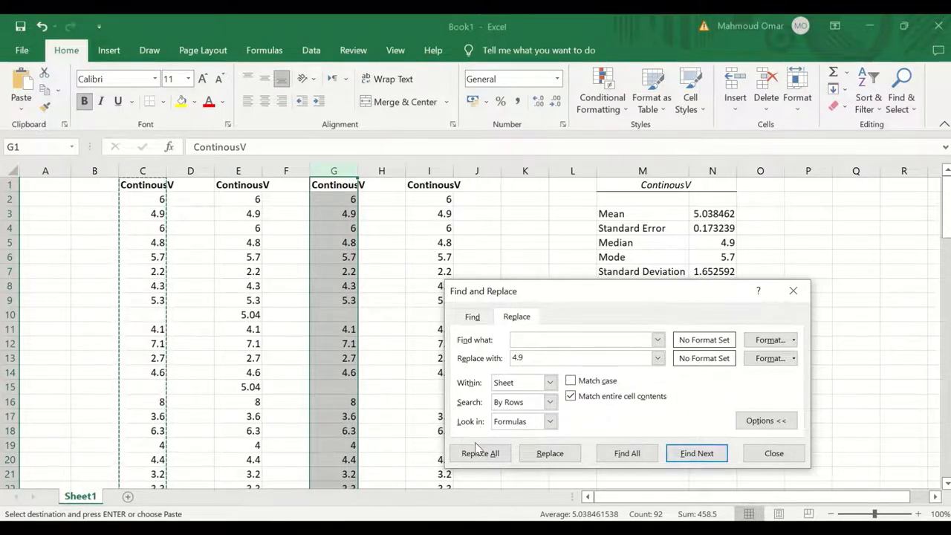
click(480, 454)
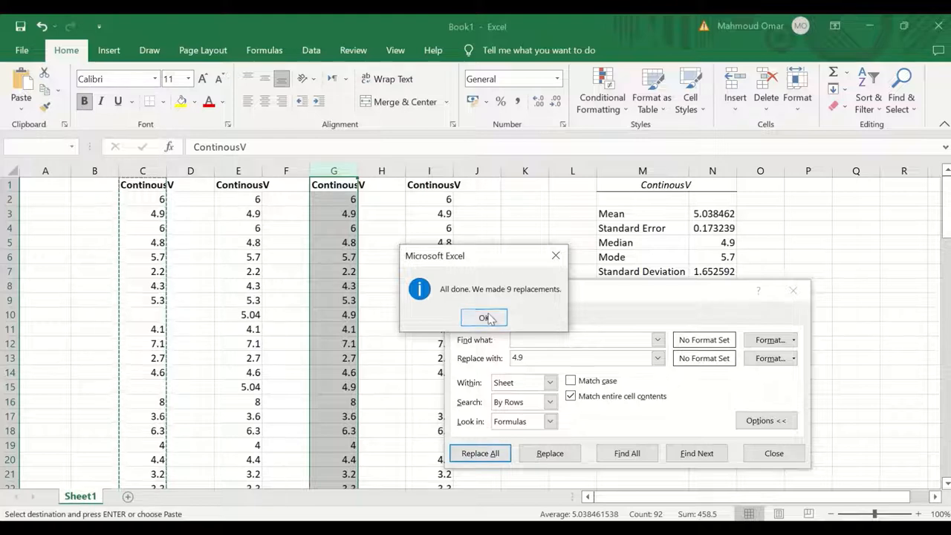
click(484, 318)
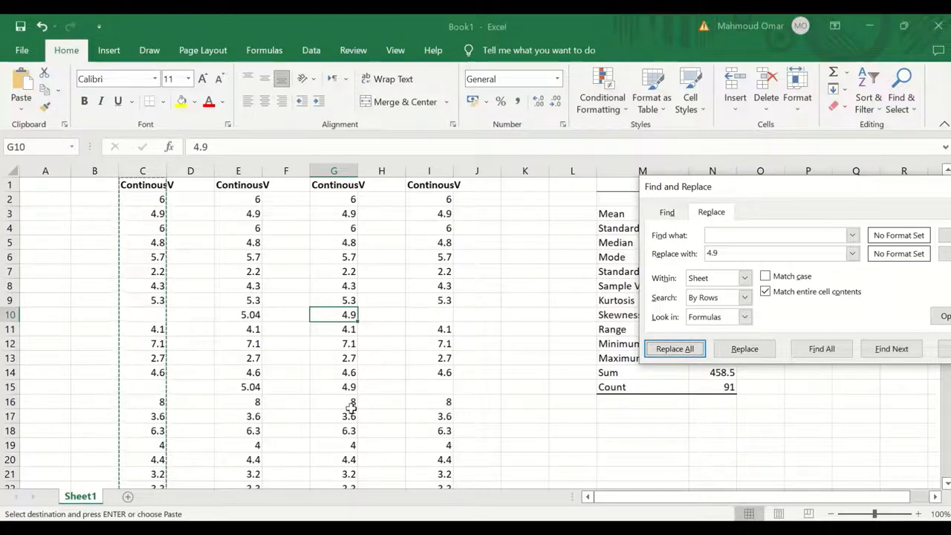
scroll(down, 3)
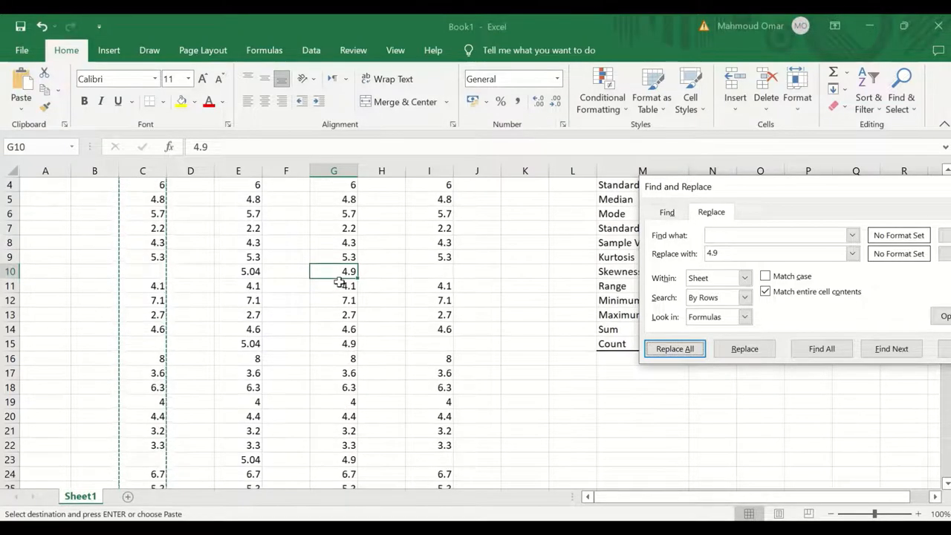
scroll(down, 3)
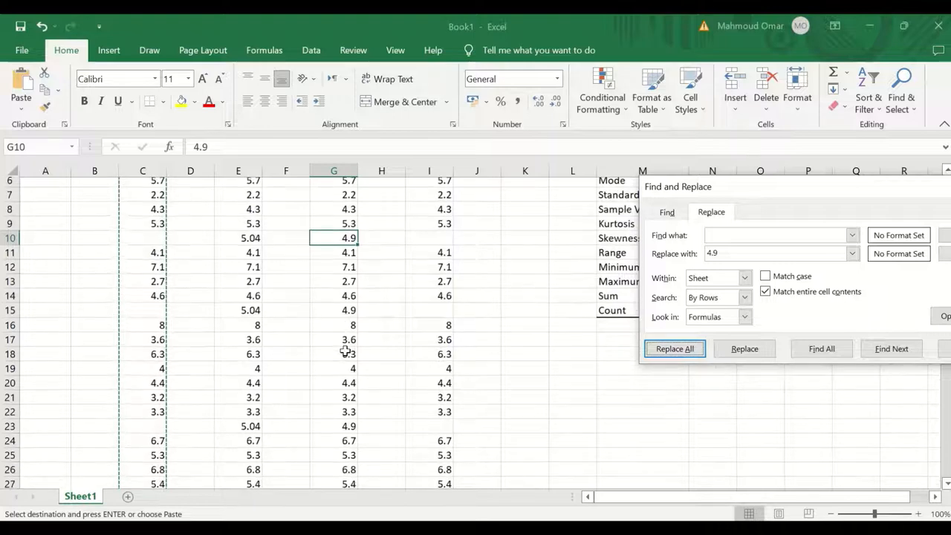
scroll(down, 3)
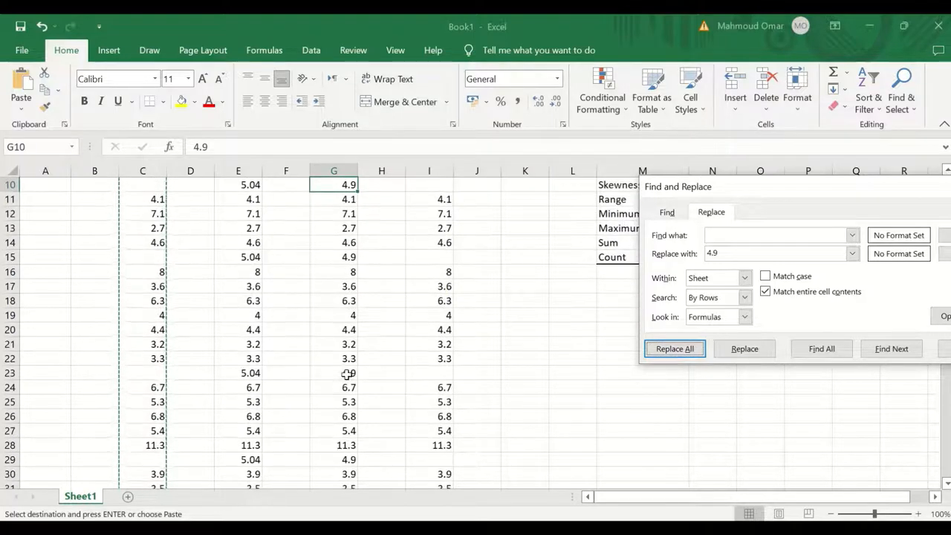
scroll(up, 3)
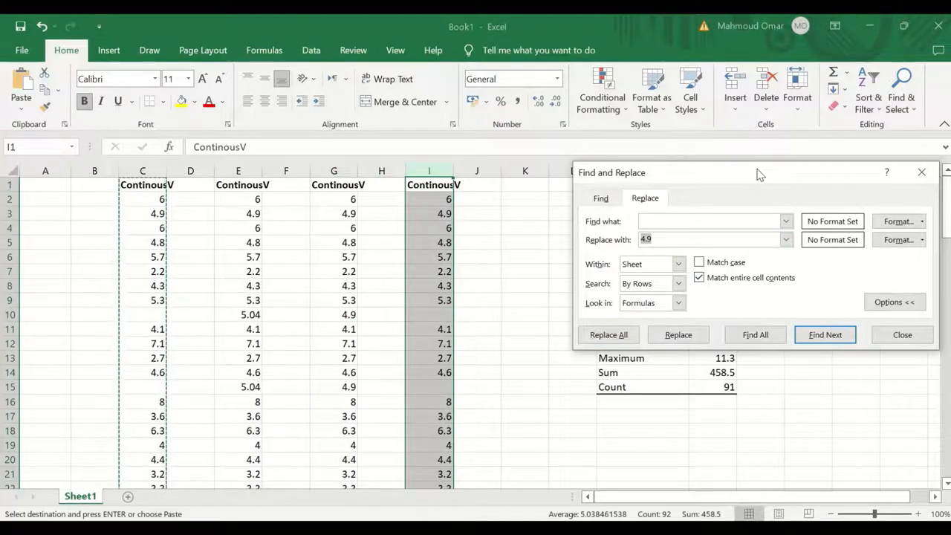
Replace all empty cells in column I with the mode 5.7
drag(758, 173, 761, 405)
text(5.7)
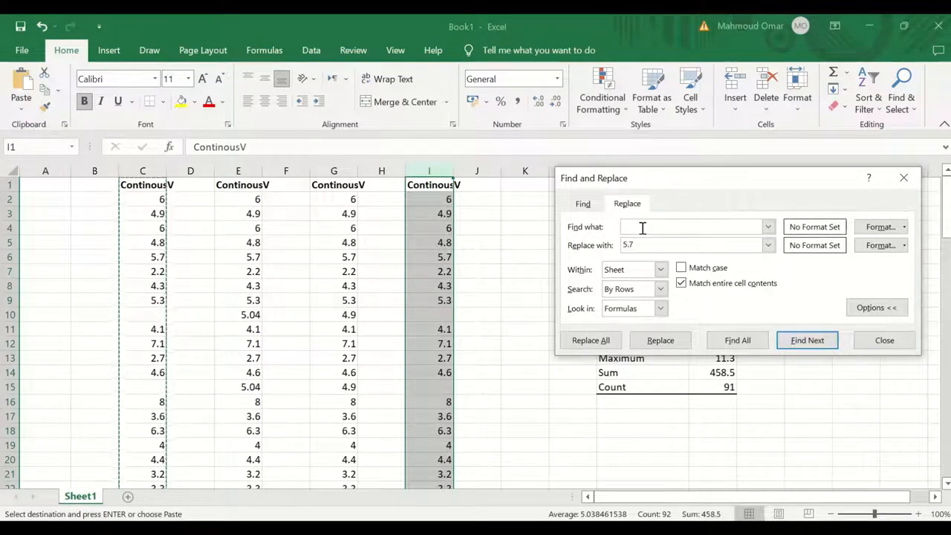
click(590, 339)
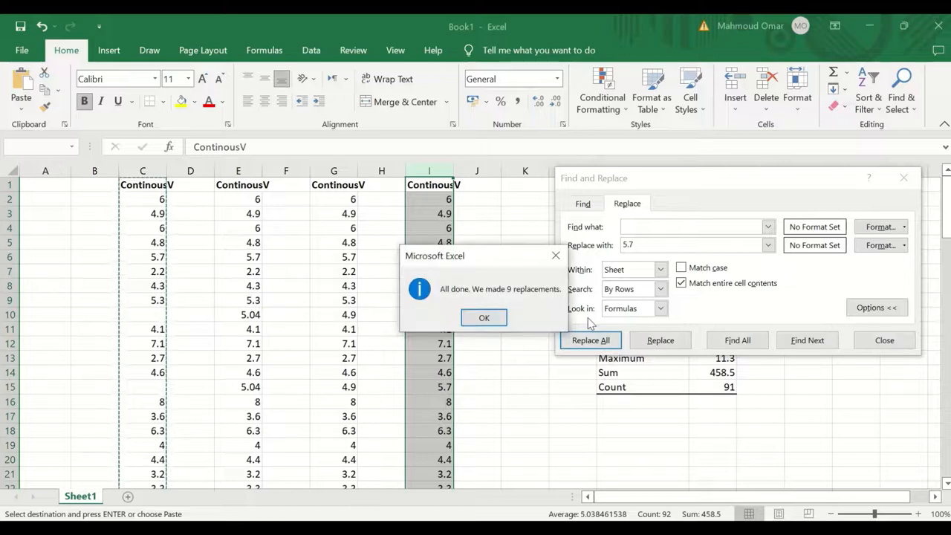
click(484, 318)
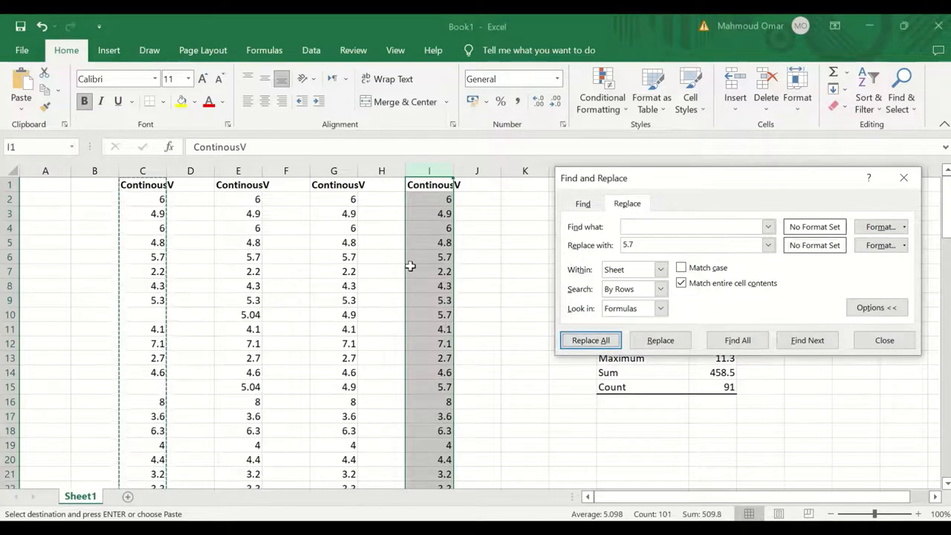